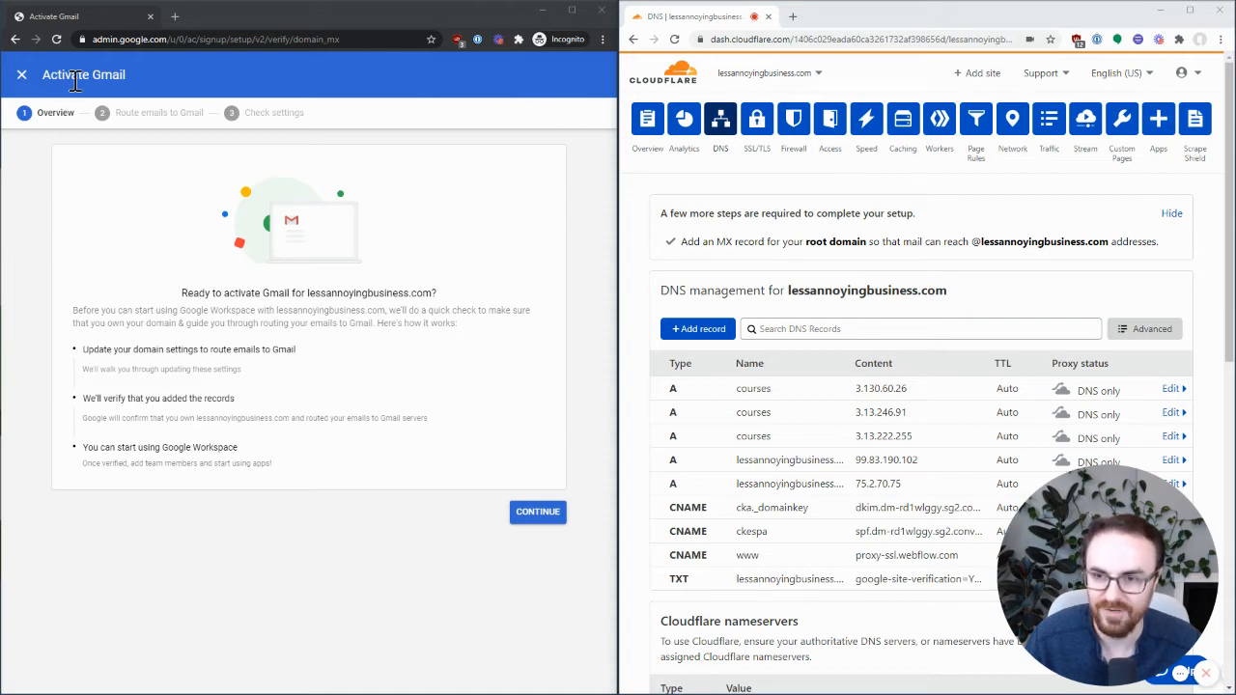
pyautogui.moveTo(440, 657)
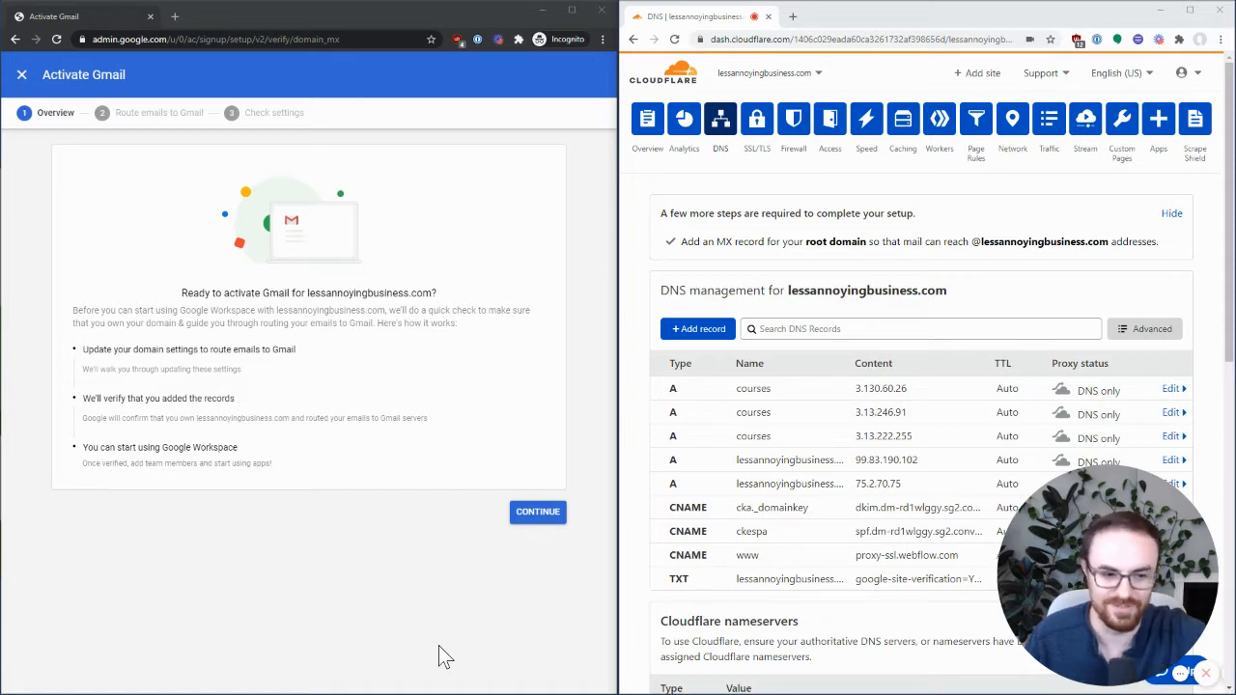
pyautogui.moveTo(483, 631)
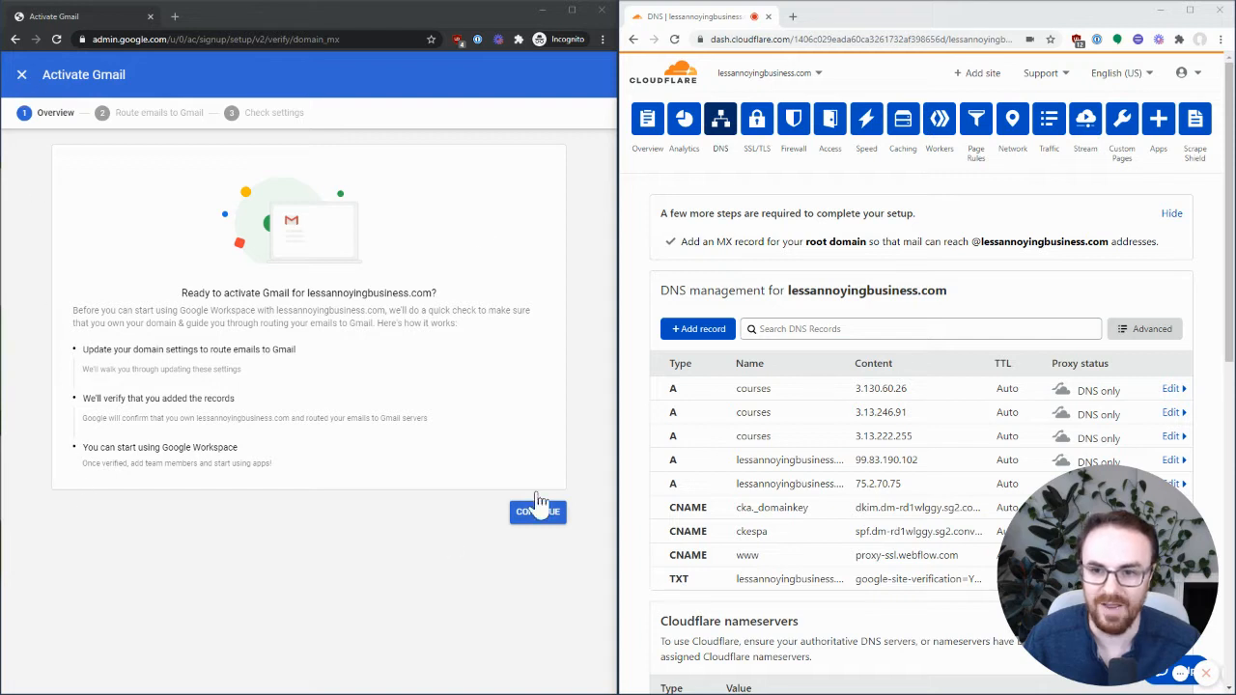
pyautogui.moveTo(97, 147)
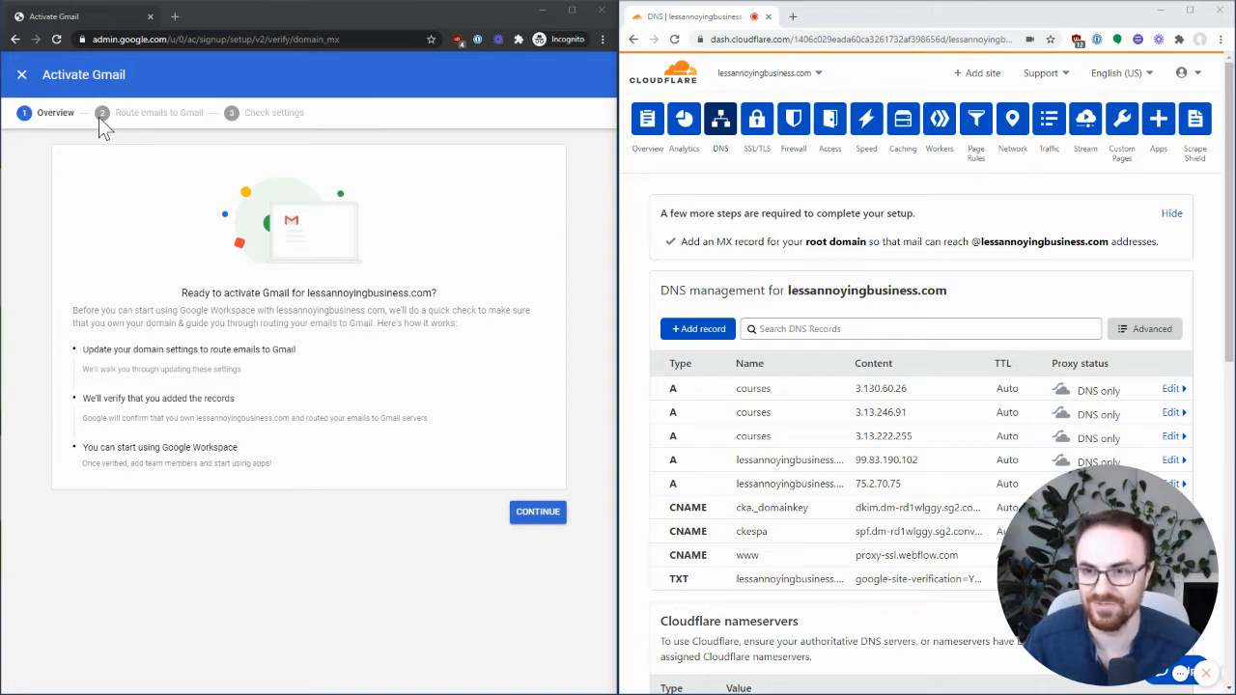
pyautogui.moveTo(147, 369)
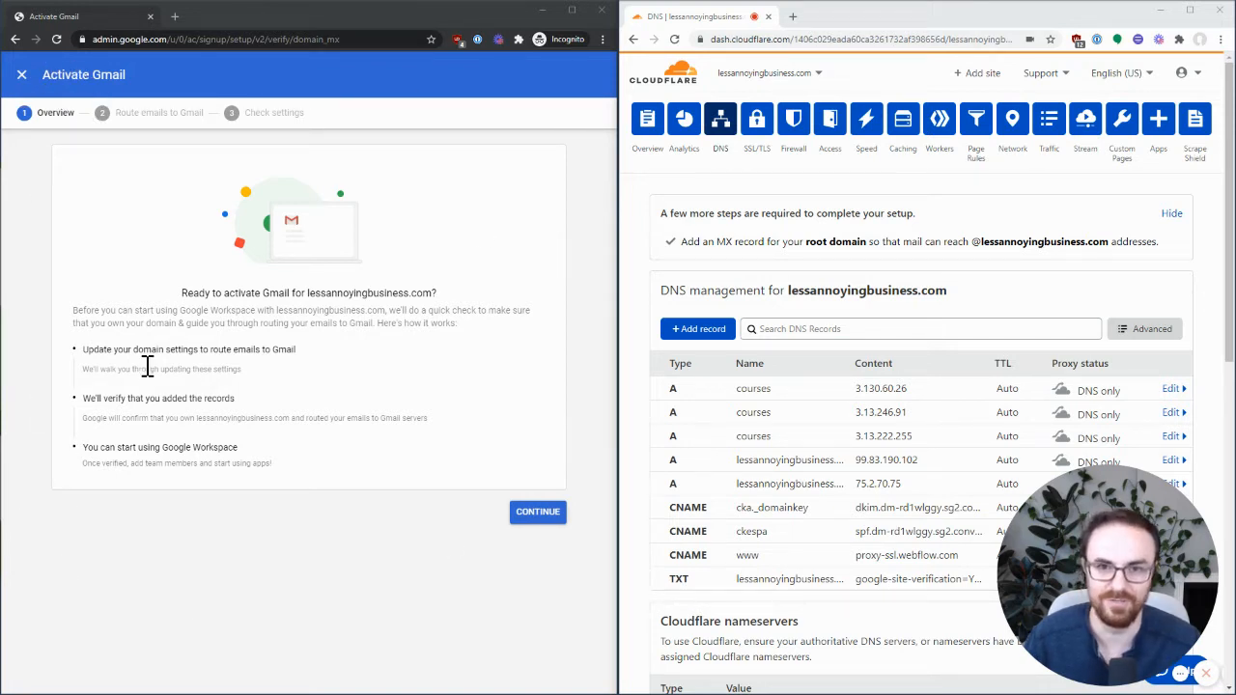
pyautogui.moveTo(150, 371)
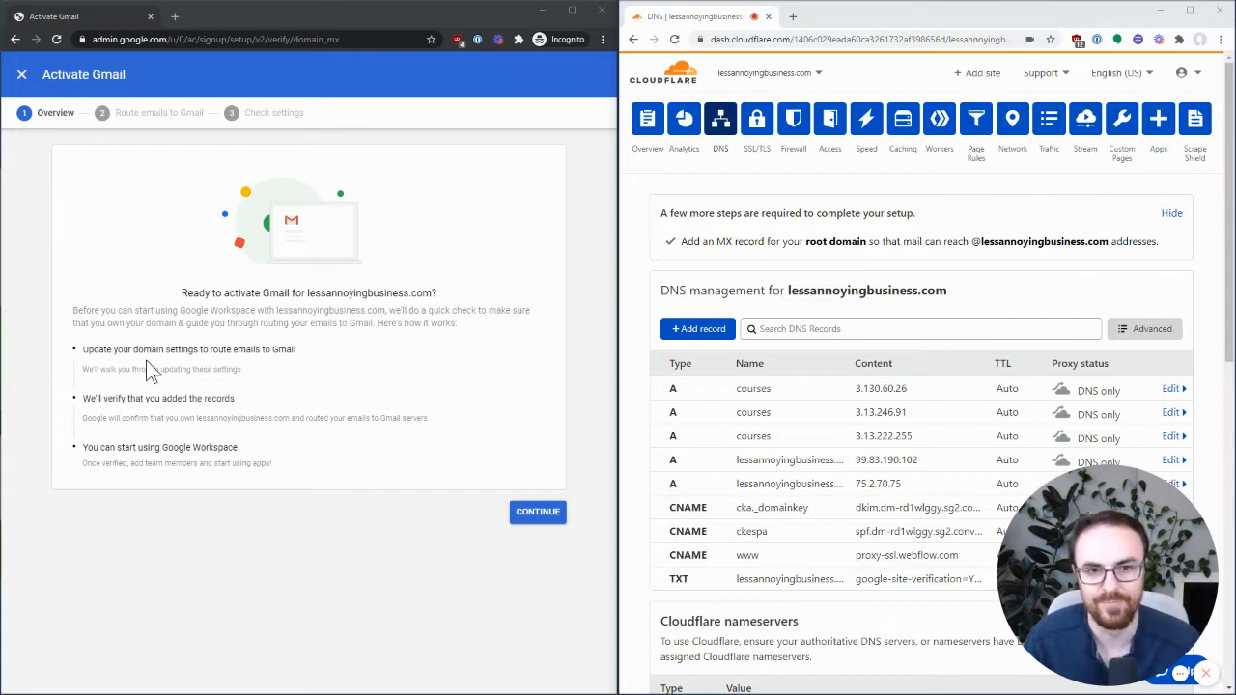
pyautogui.moveTo(1014, 133)
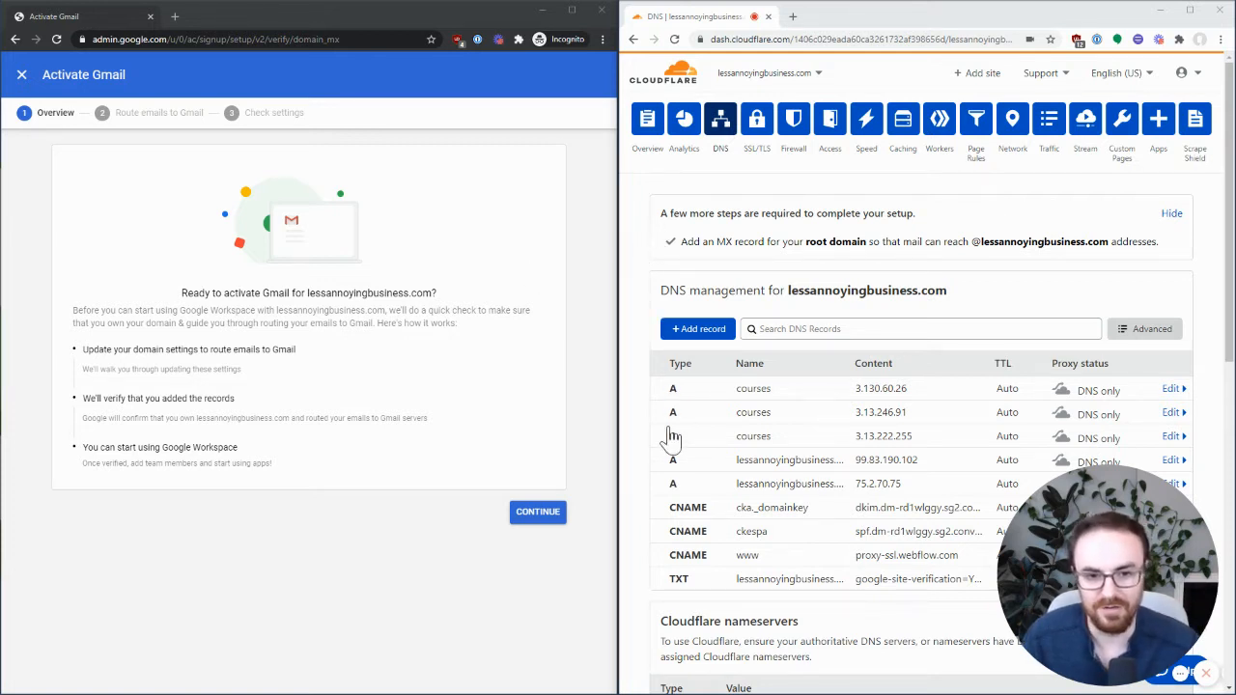
pyautogui.moveTo(711, 434)
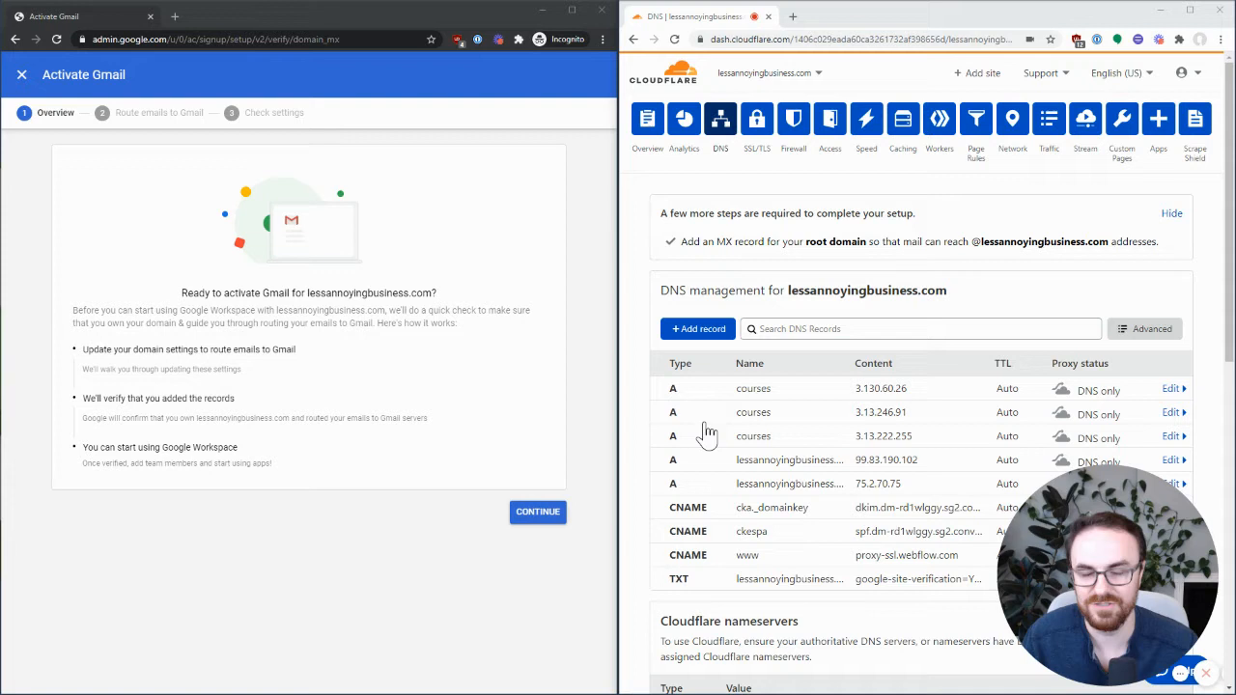
pyautogui.moveTo(631, 394)
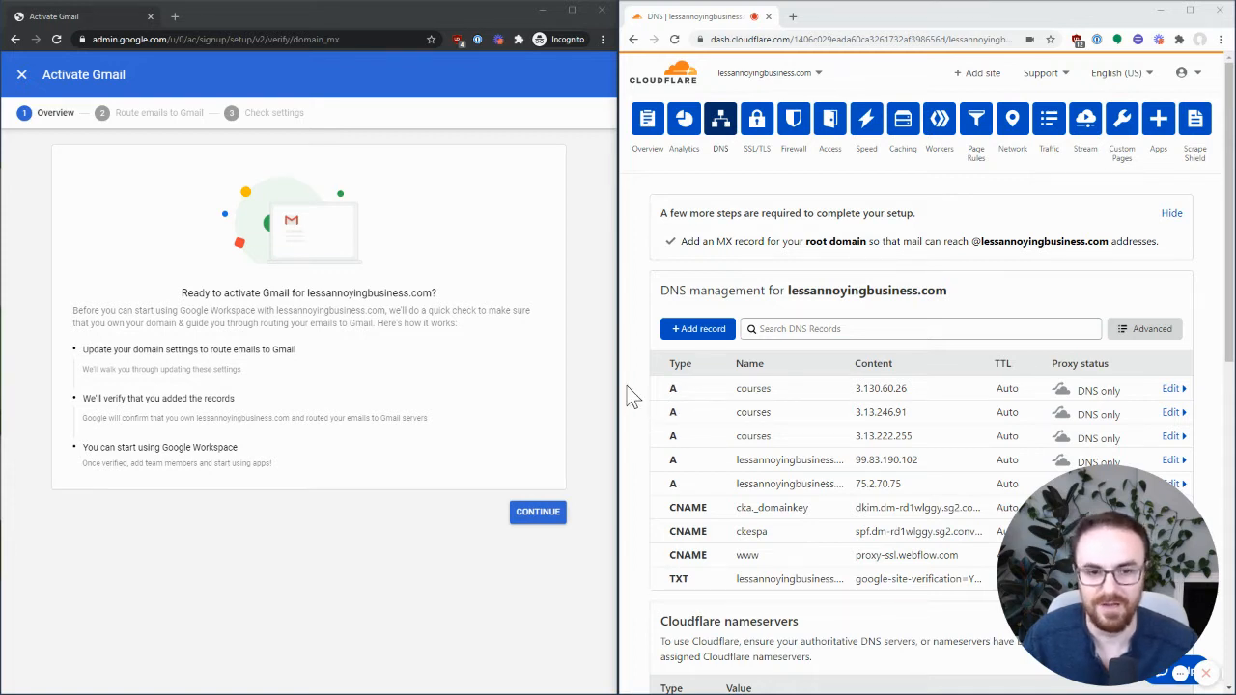
pyautogui.moveTo(622, 387)
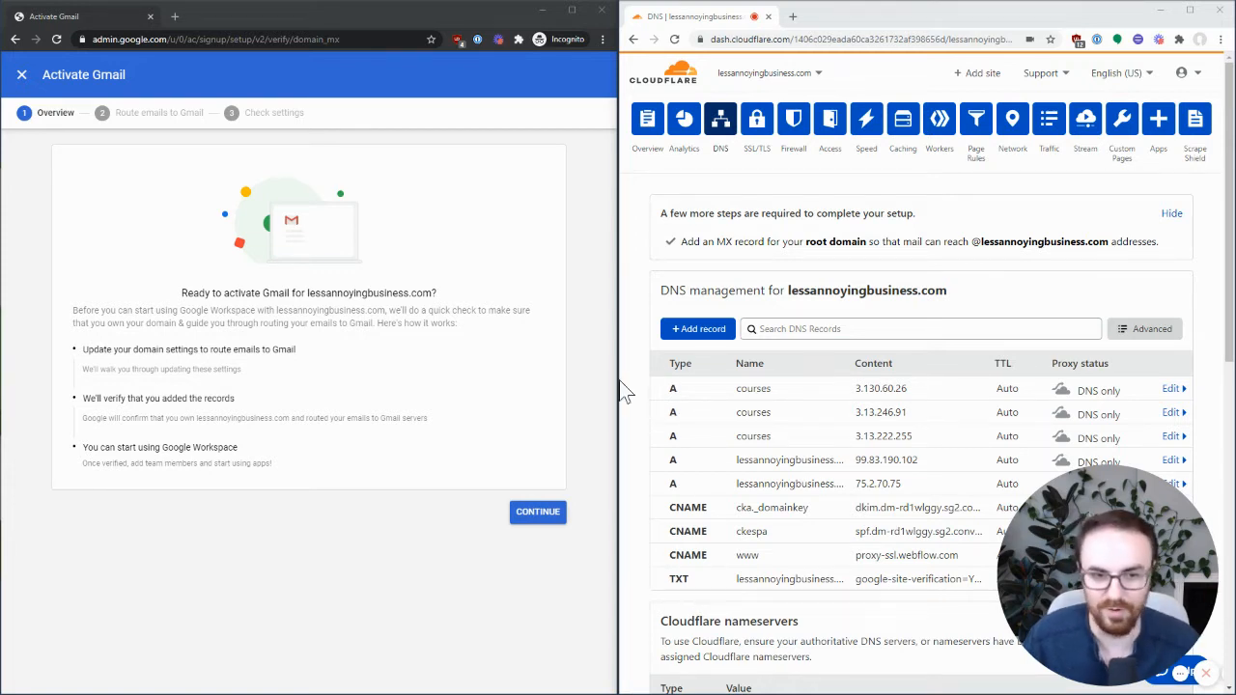
pyautogui.moveTo(601, 391)
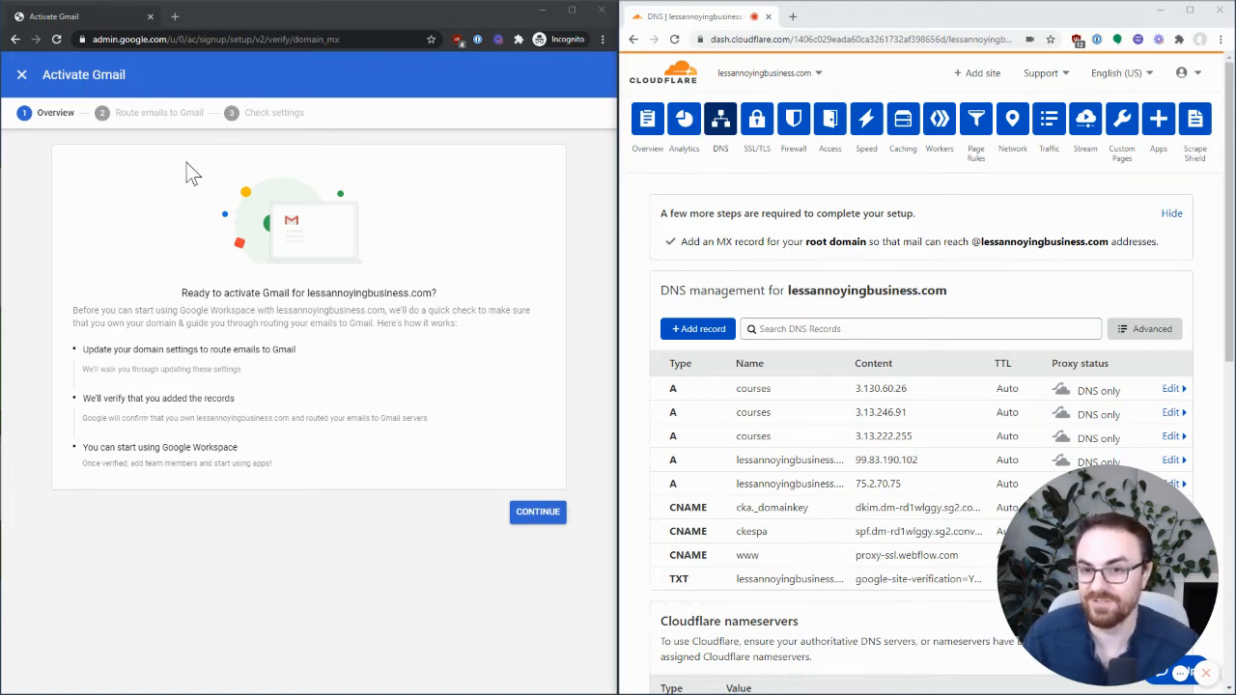
pyautogui.moveTo(287, 454)
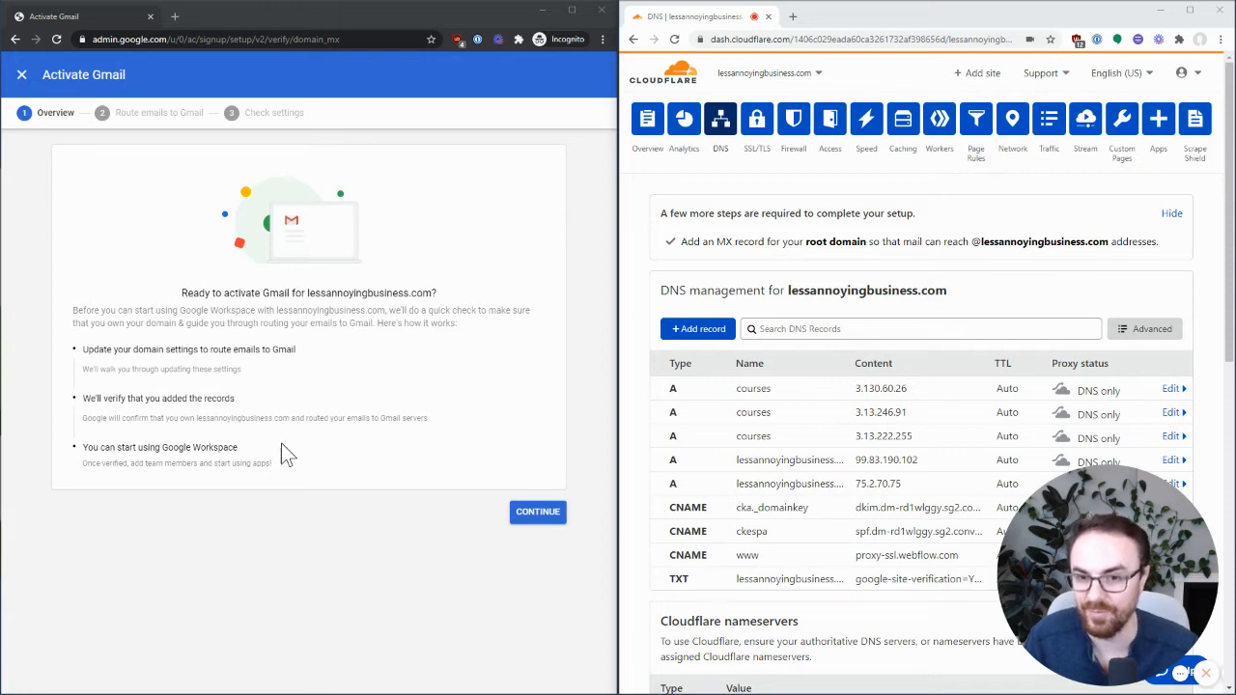
pyautogui.moveTo(538, 513)
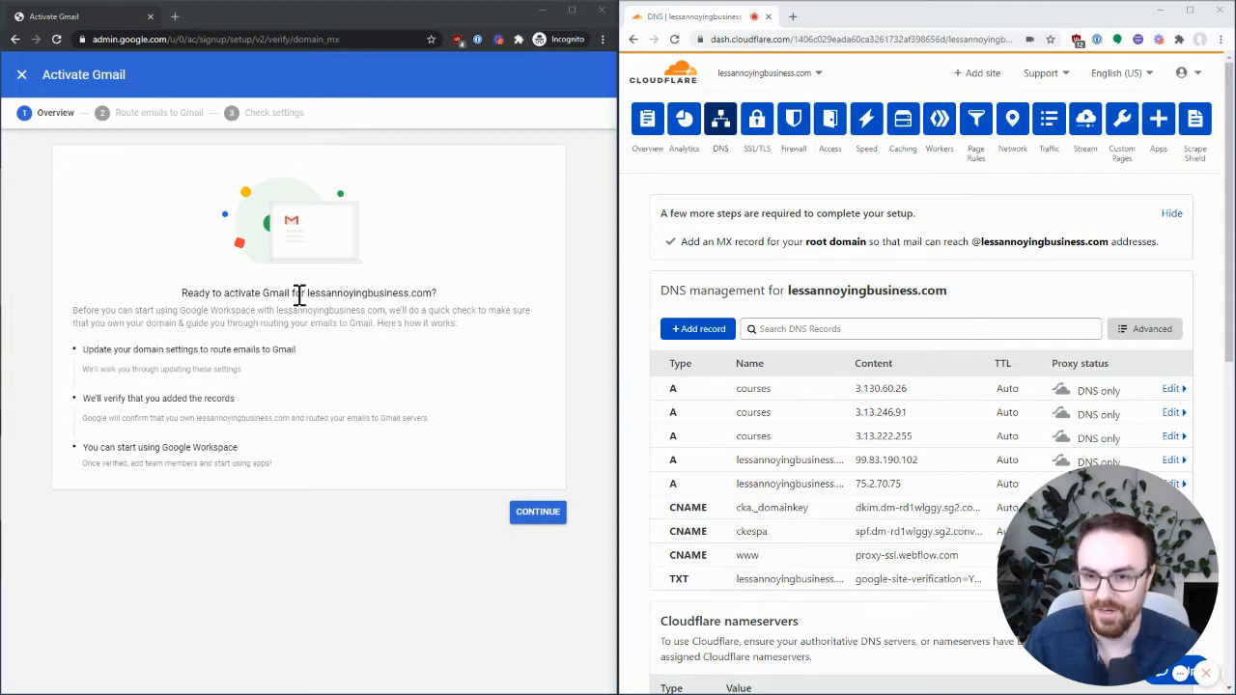
# - Continue past the Activate Gmail overview and read down the MX routing instructions
pyautogui.click(538, 511)
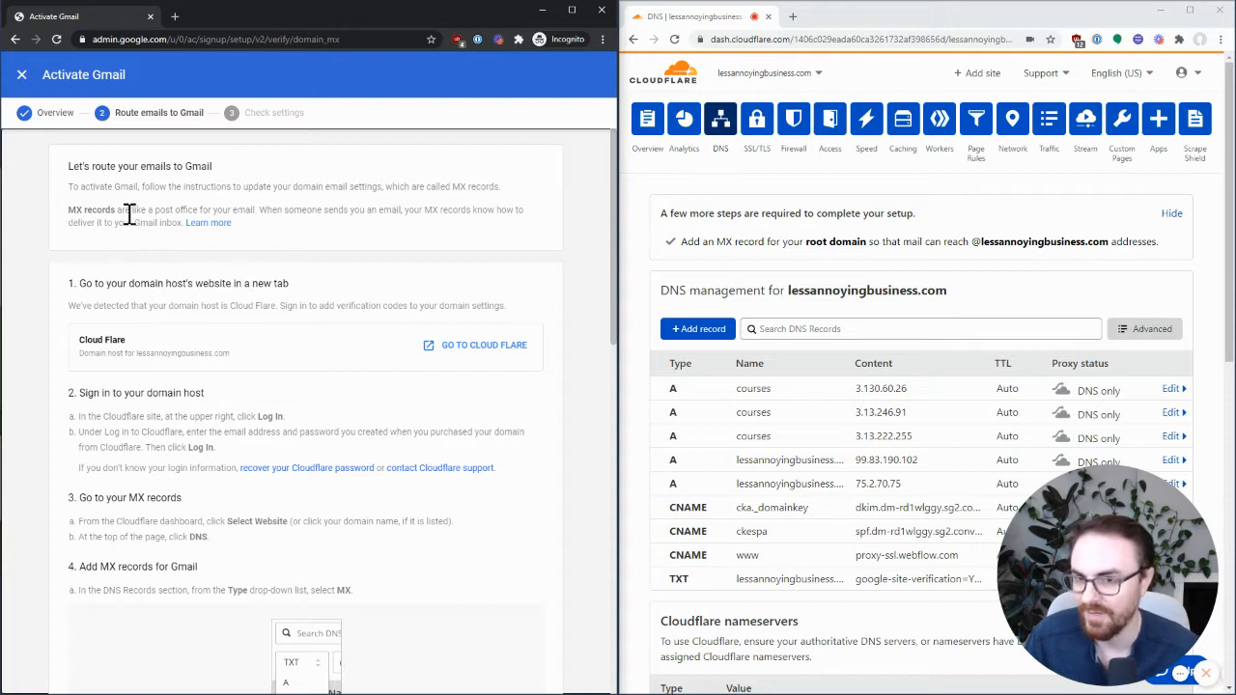
pyautogui.moveTo(149, 280)
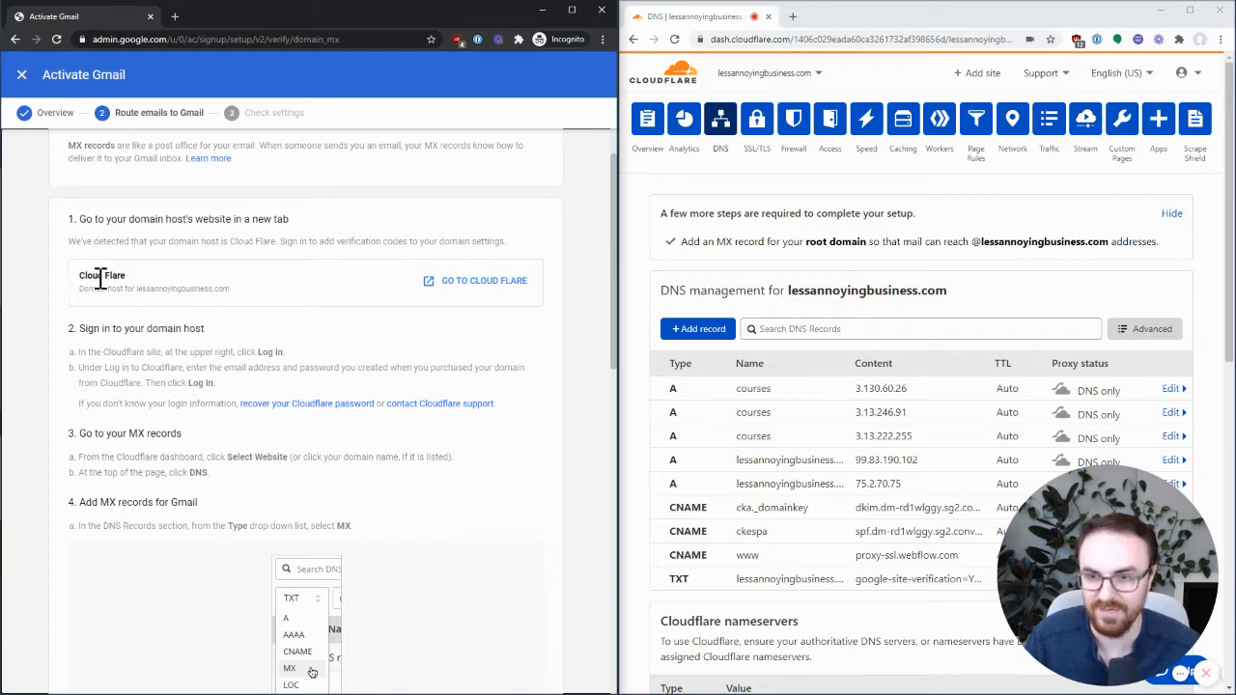
pyautogui.moveTo(229, 272)
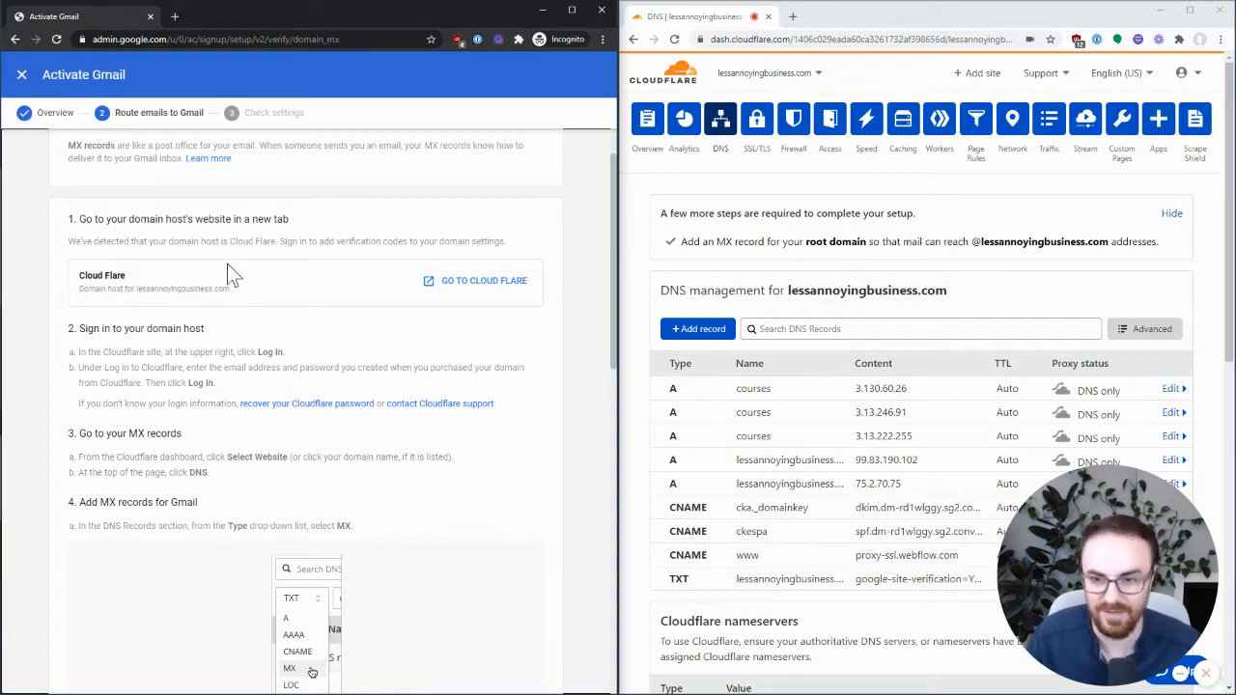
pyautogui.moveTo(490, 295)
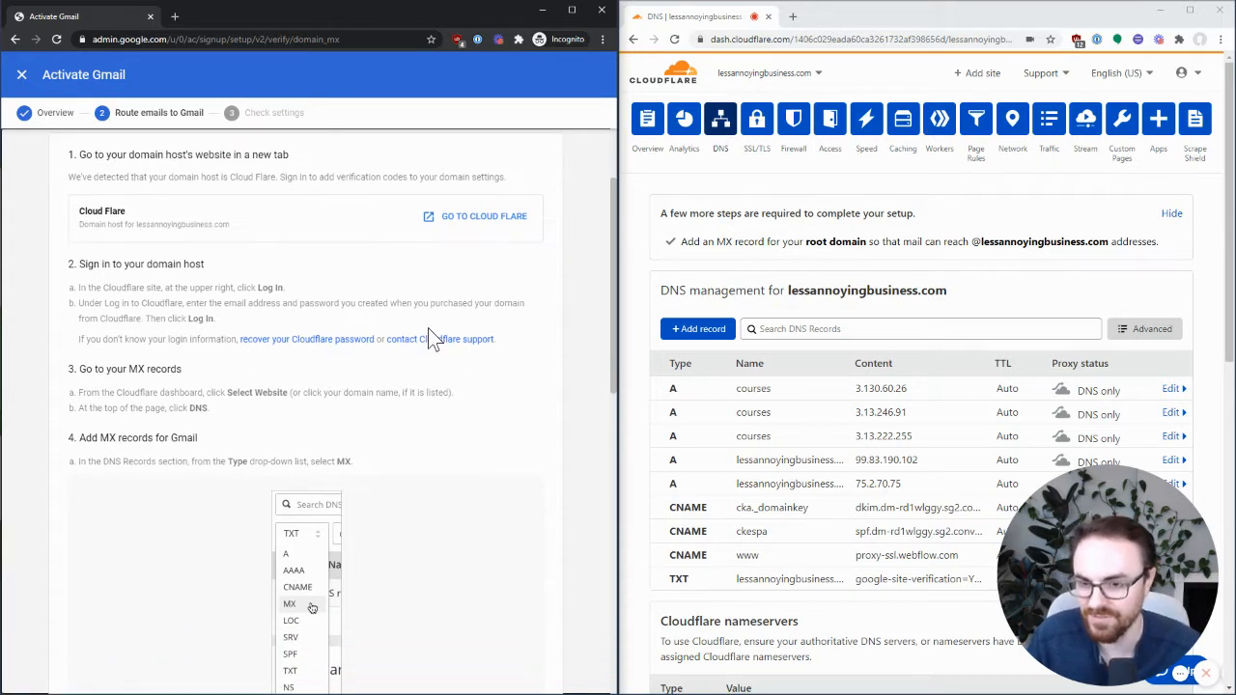
pyautogui.scroll(-3)
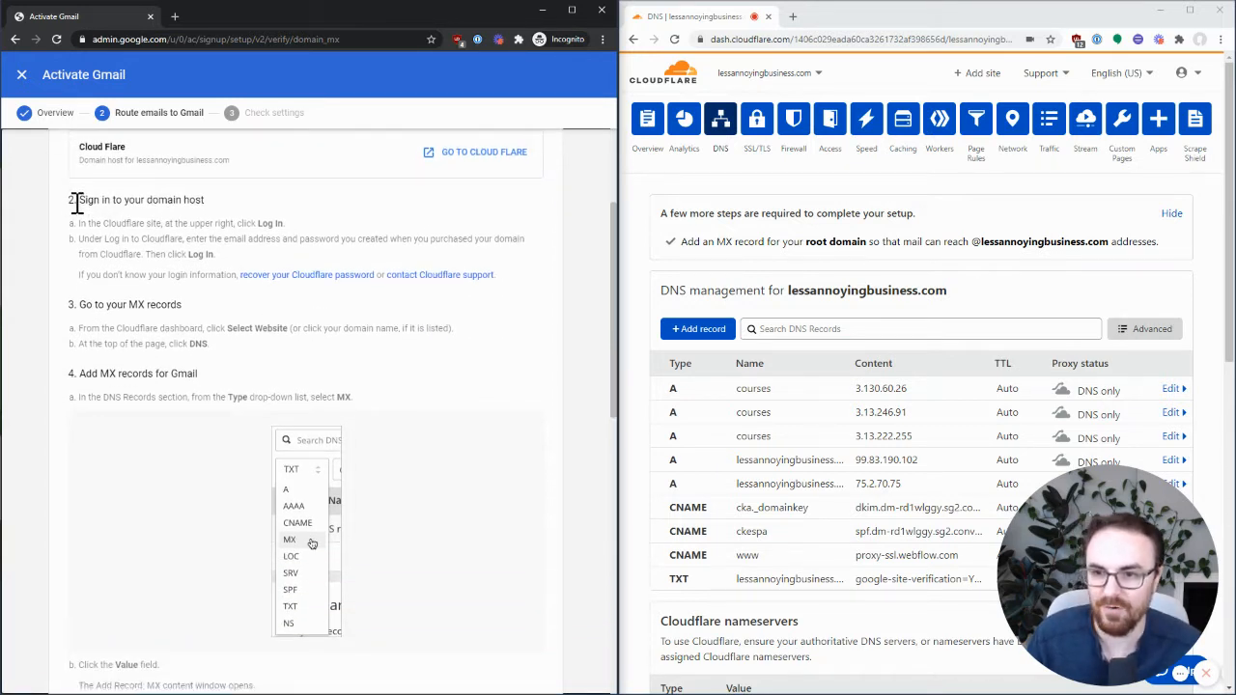
pyautogui.moveTo(946, 377)
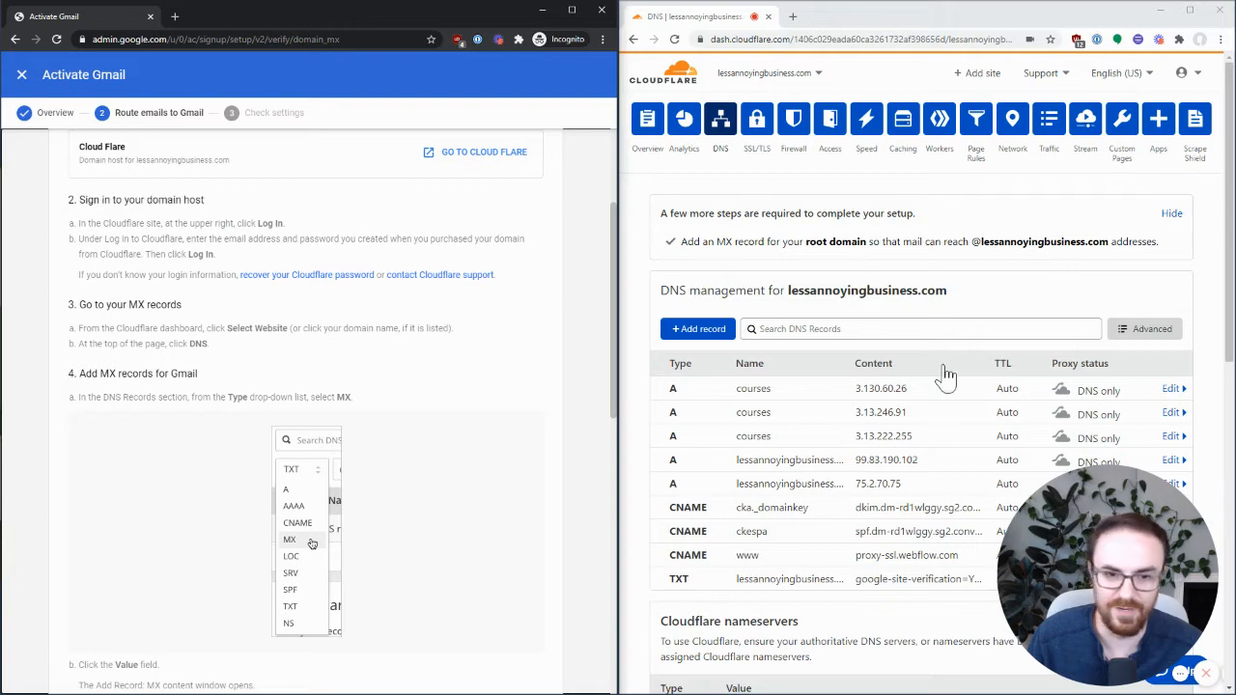
pyautogui.moveTo(81, 304)
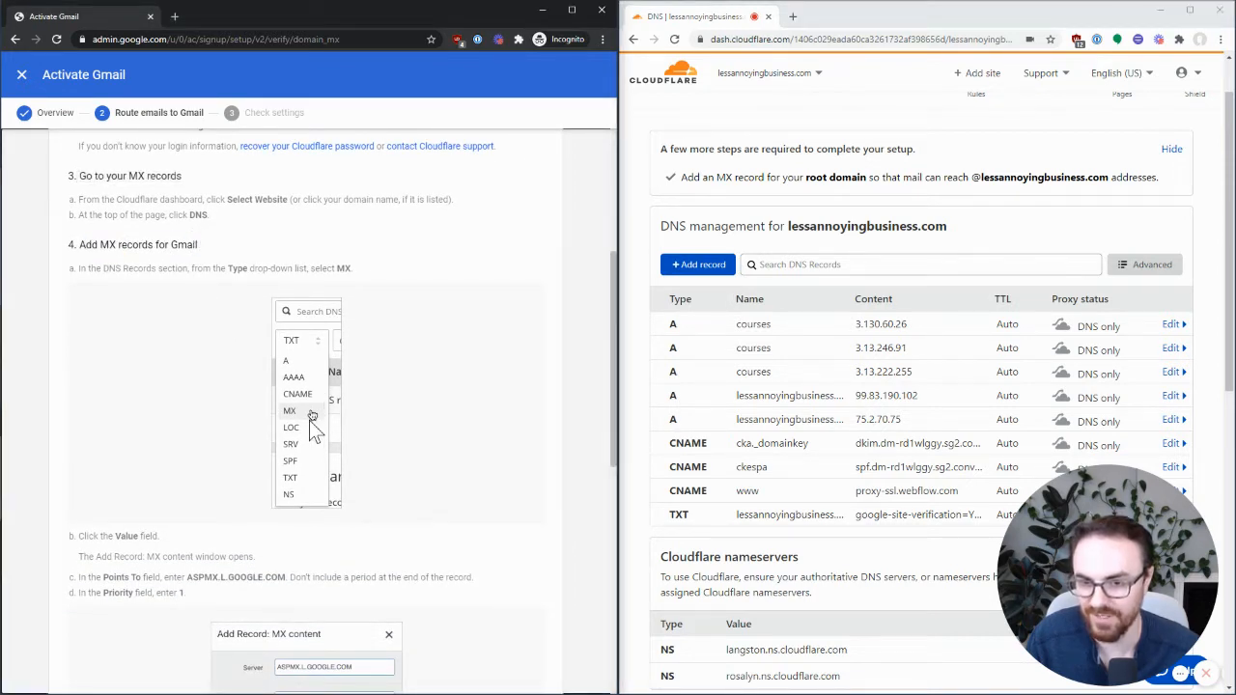
pyautogui.click(697, 264)
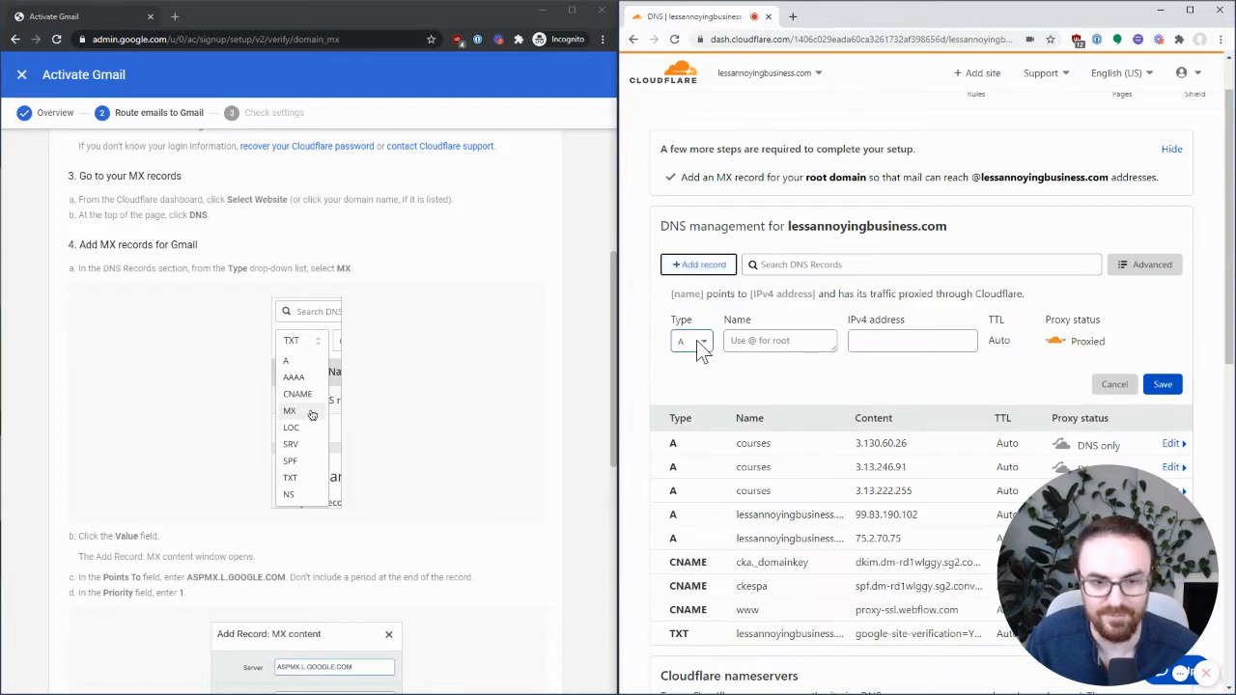
pyautogui.click(690, 340)
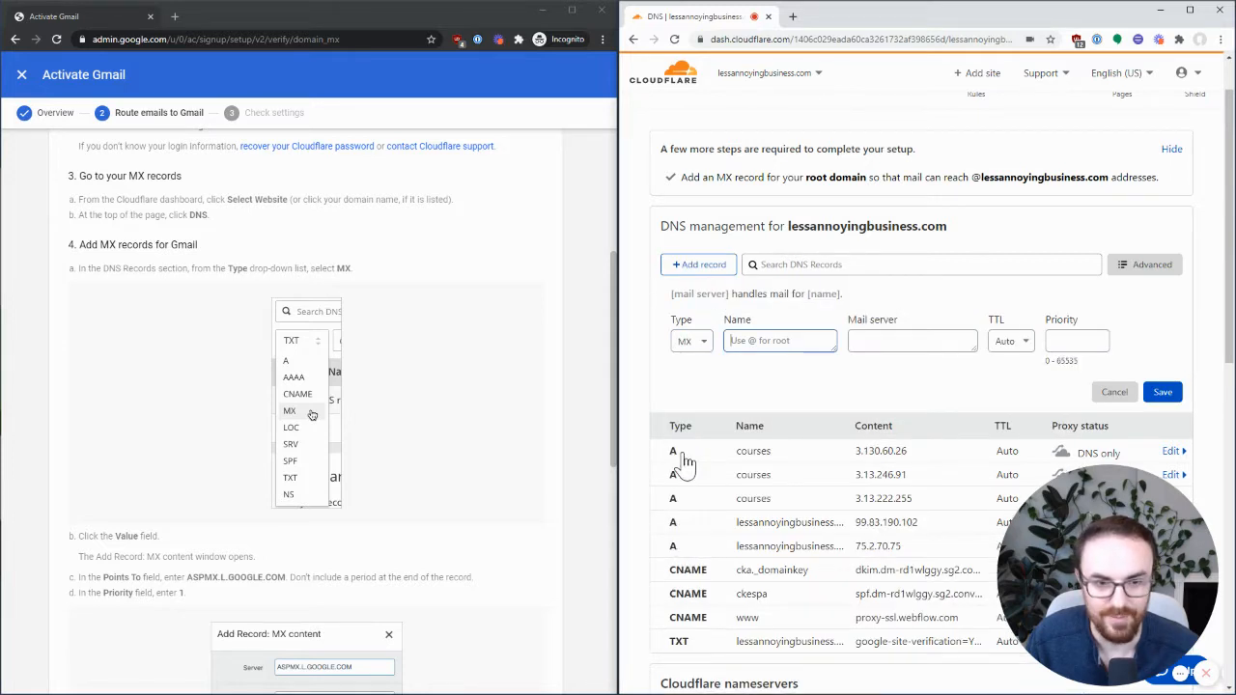
pyautogui.moveTo(720, 391)
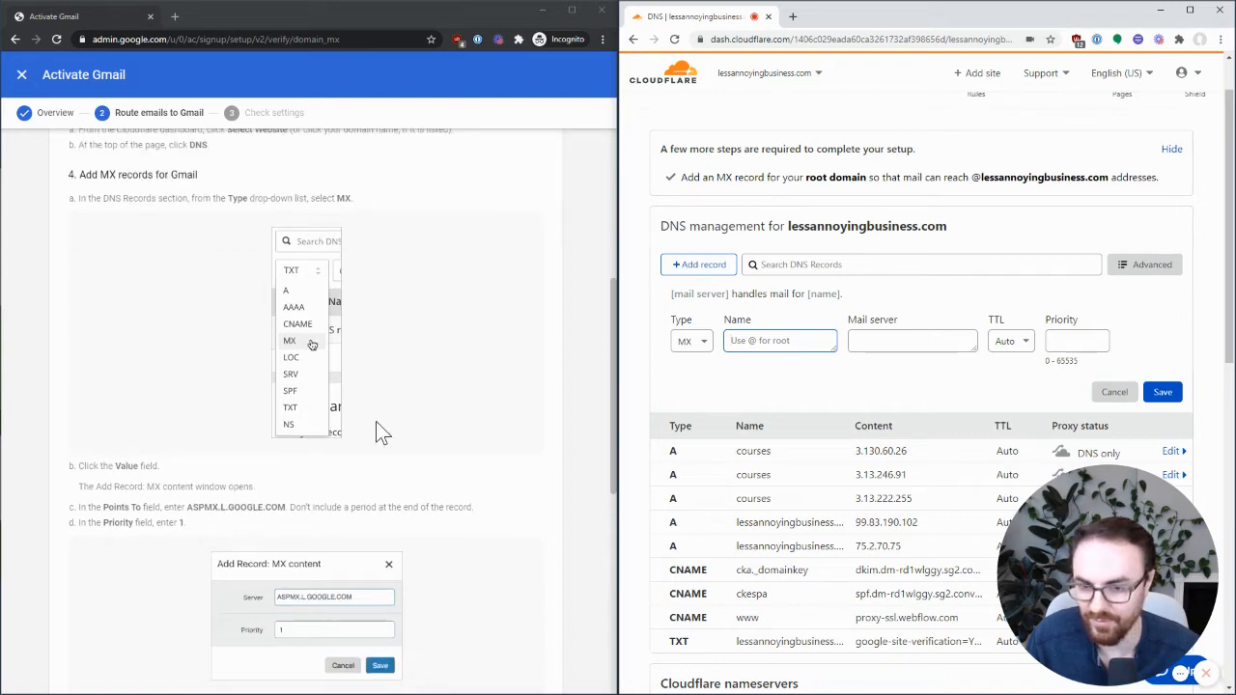
pyautogui.scroll(-3)
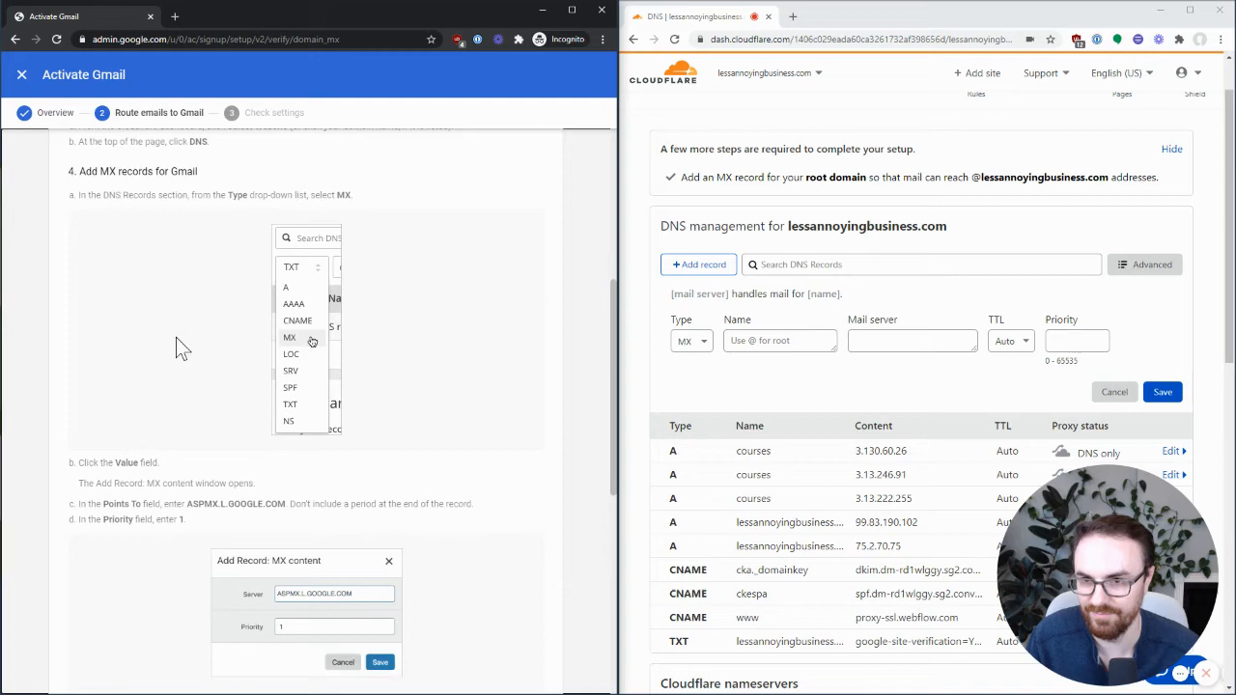
pyautogui.scroll(-3)
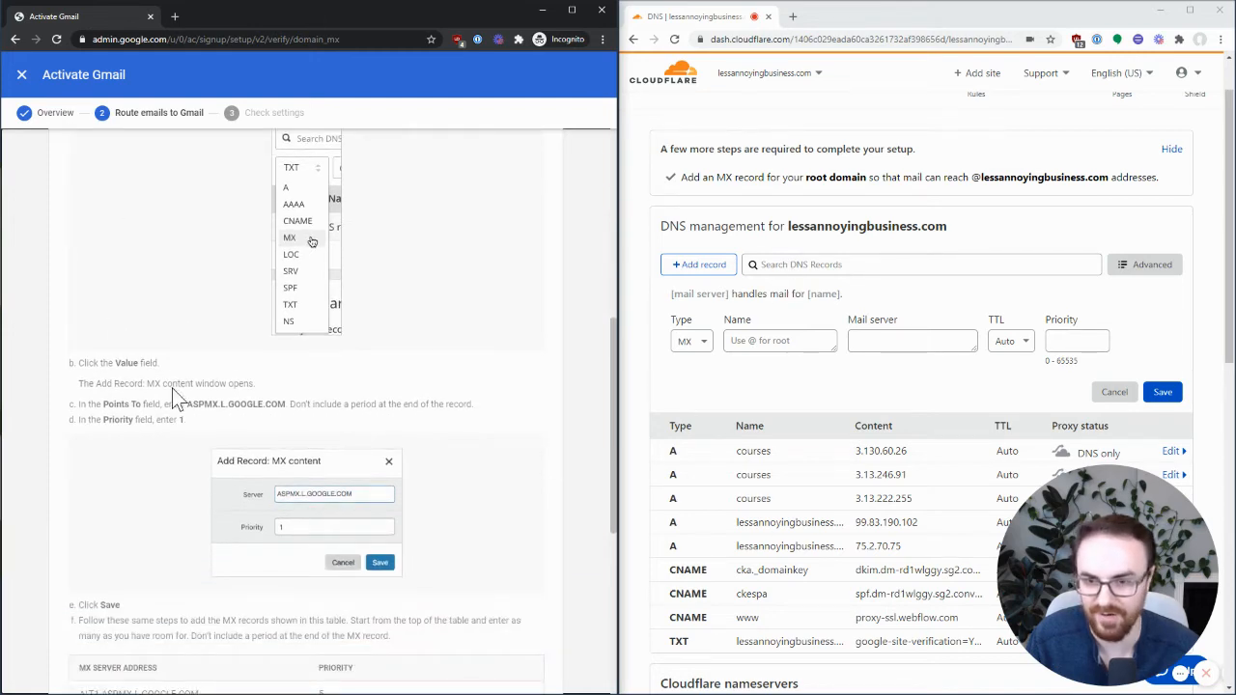
pyautogui.scroll(-3)
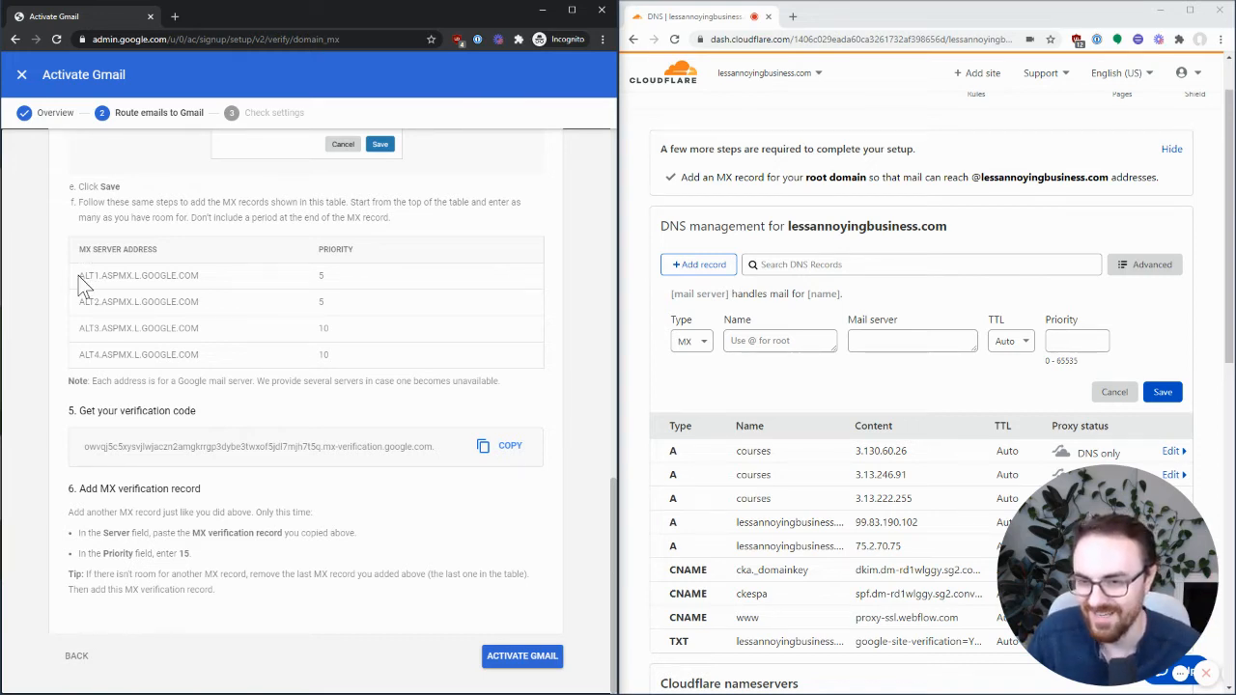
# - Create an @ MX record for ALT1.ASPMX.L.GOOGLE.COM at priority 5 and save it
pyautogui.doubleClick(135, 275)
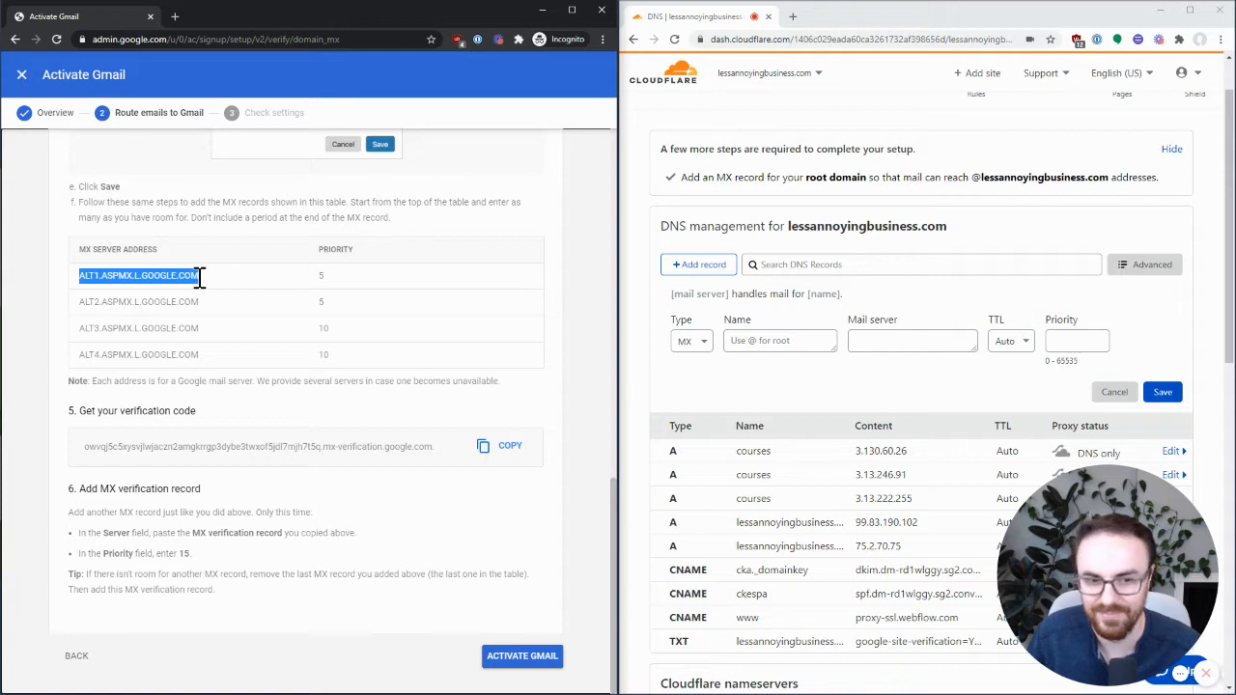
pyautogui.moveTo(686, 334)
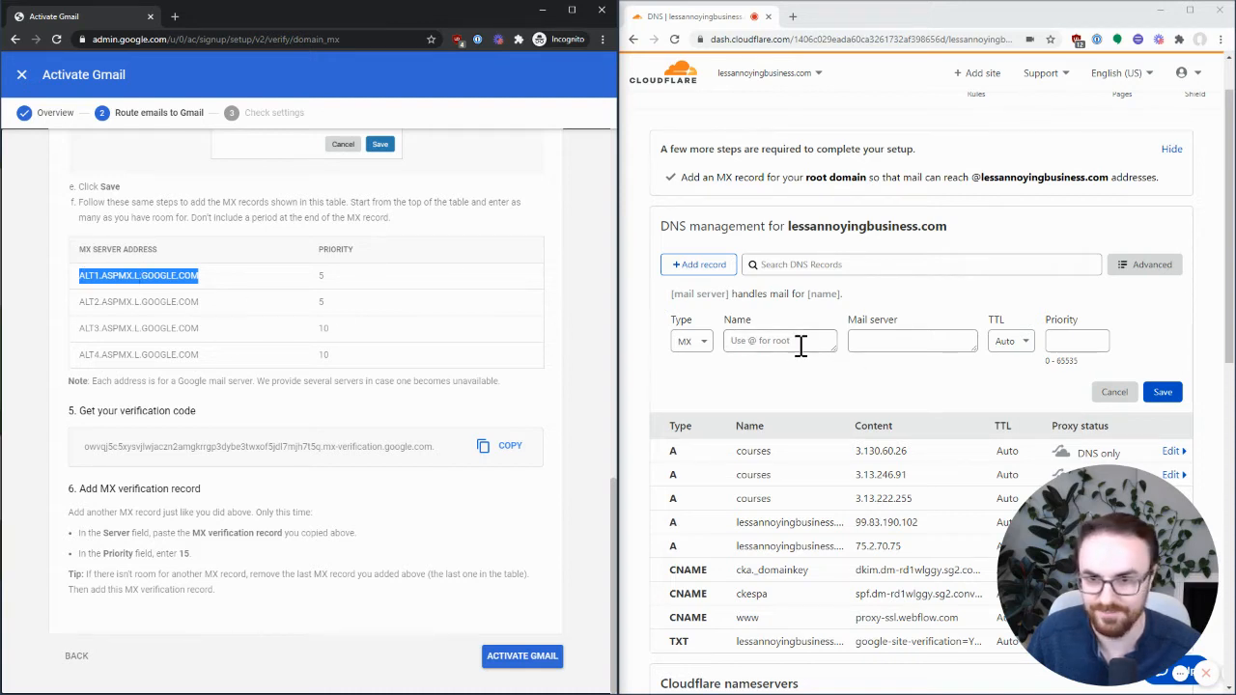
pyautogui.click(912, 340)
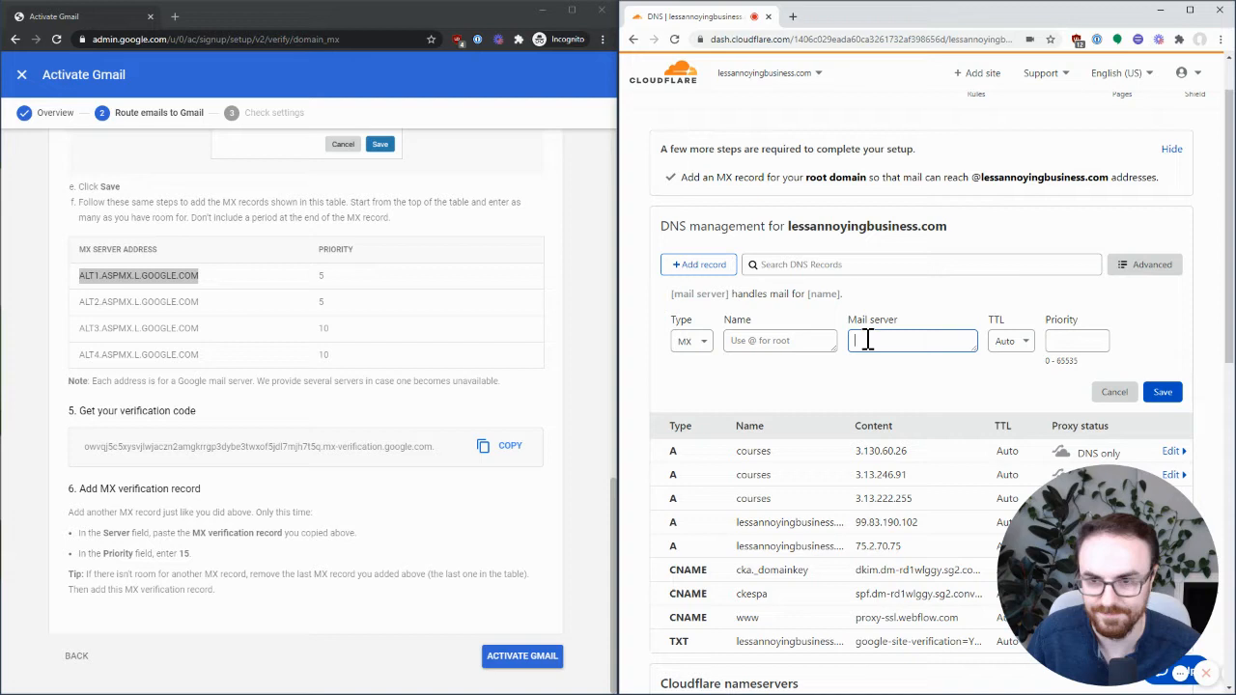
pyautogui.write('ALT1.ASPMX.L.GOOGLE.COM')
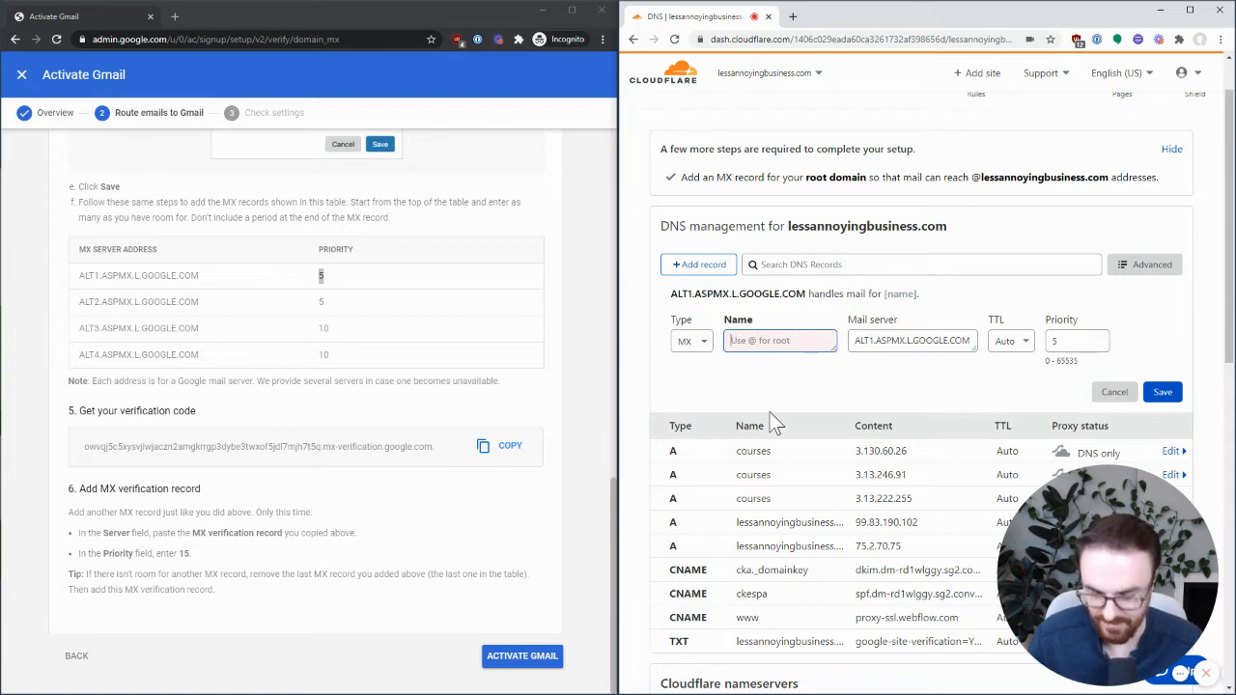
pyautogui.write('@')
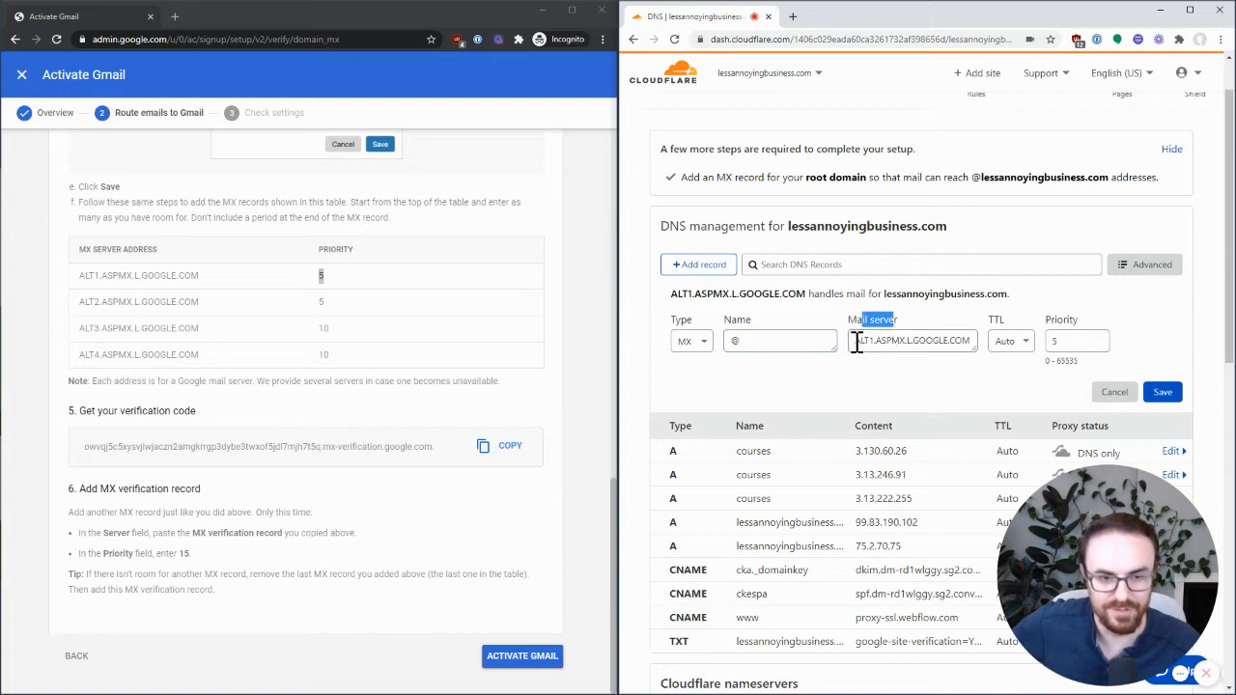
pyautogui.doubleClick(114, 275)
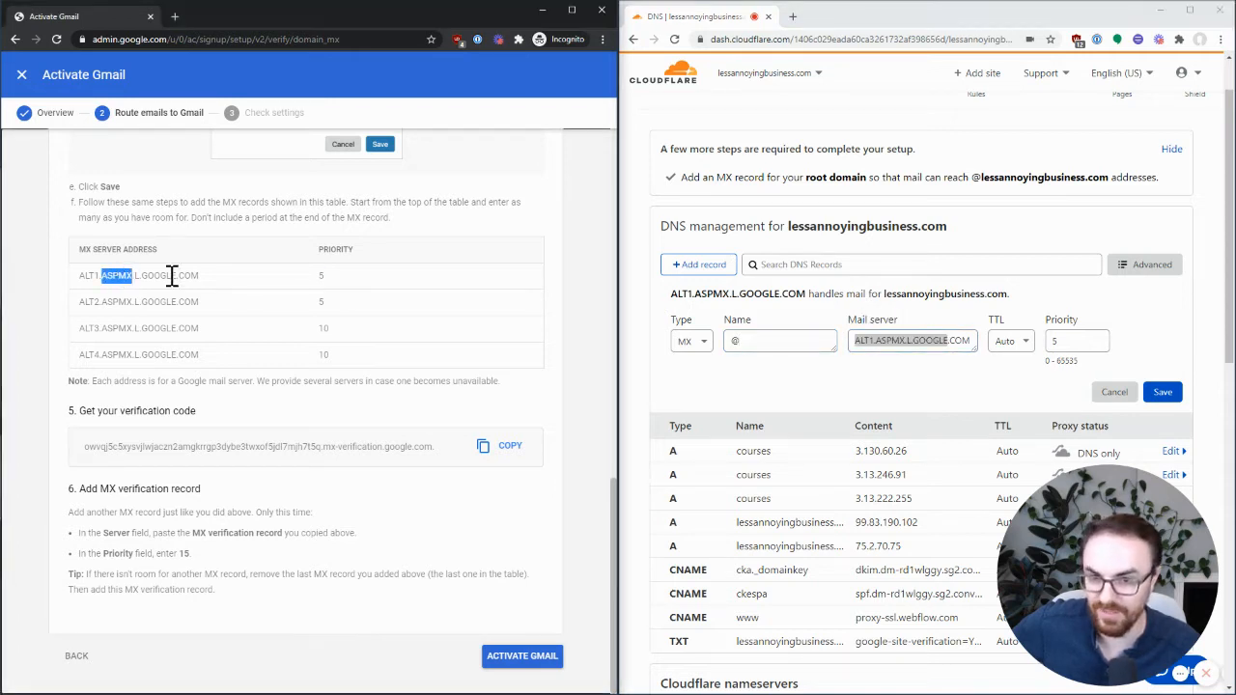
pyautogui.click(1162, 392)
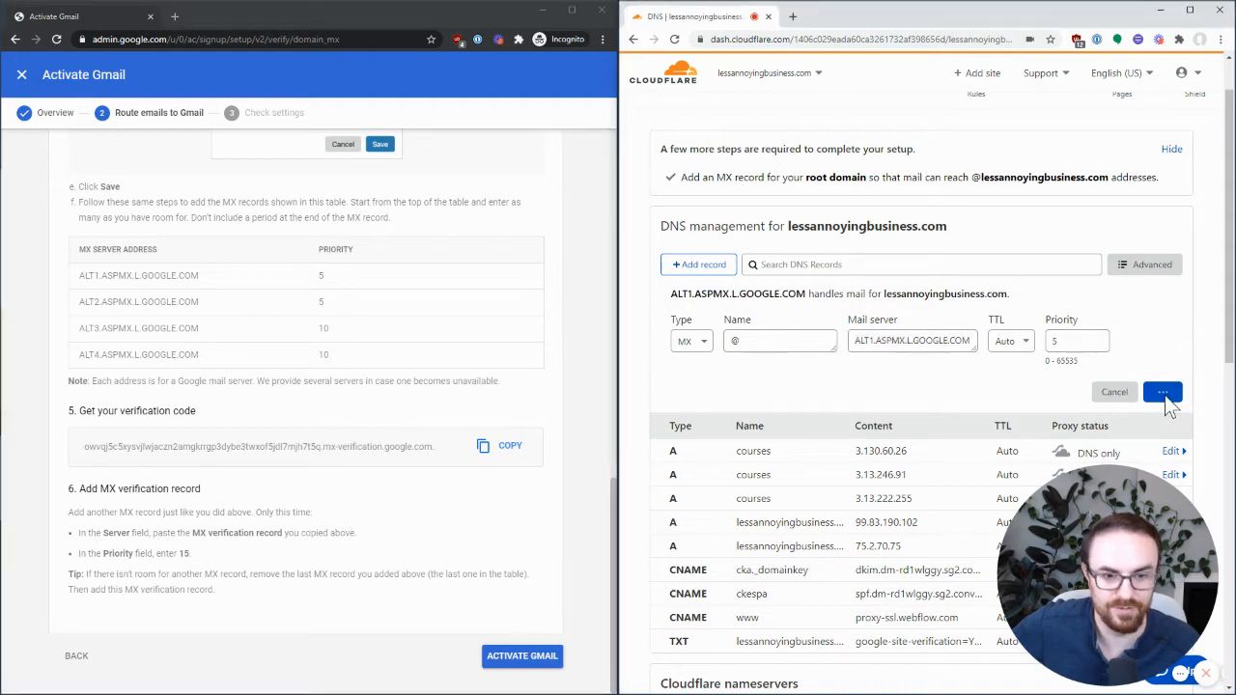
# - Save the ALT2.ASPMX.L.GOOGLE.COM MX record with priority 5
pyautogui.click(1162, 392)
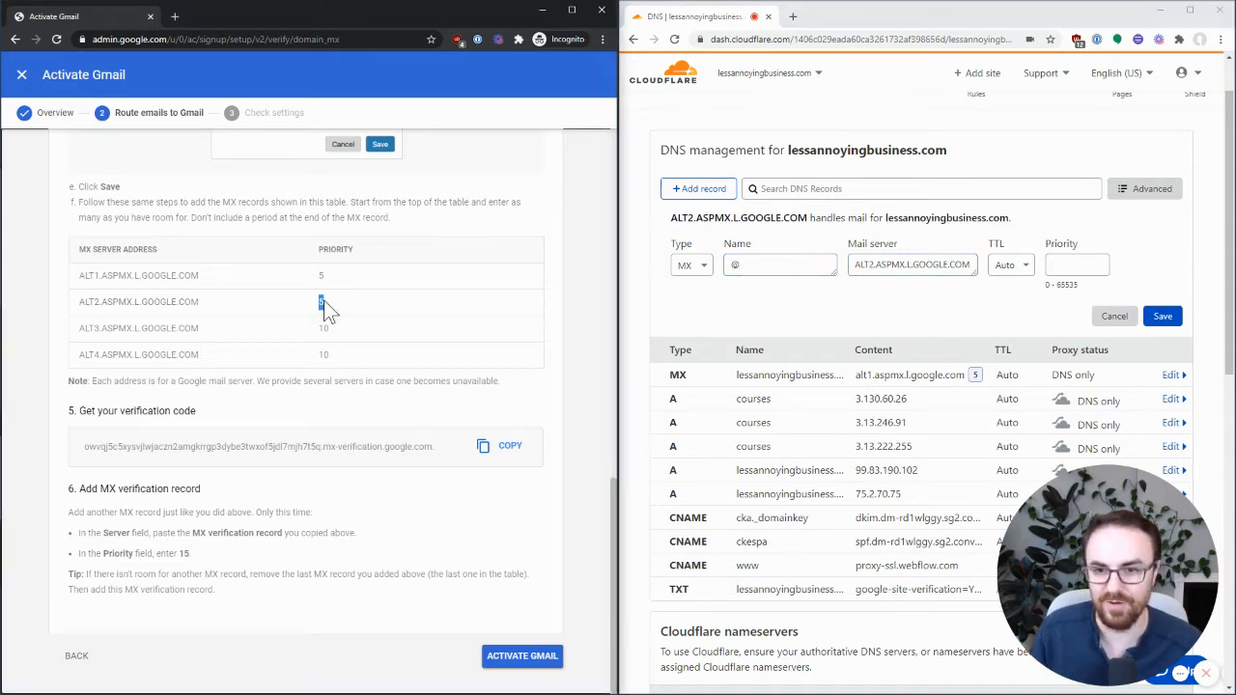
pyautogui.write('5')
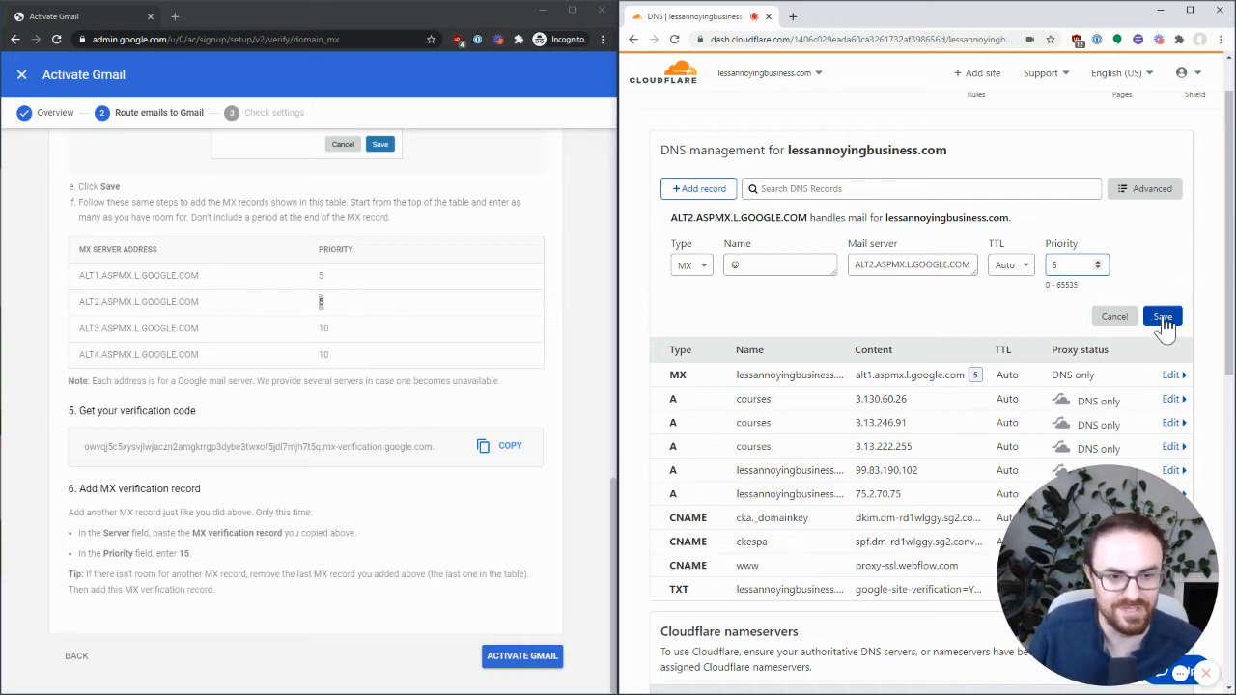
pyautogui.click(1163, 315)
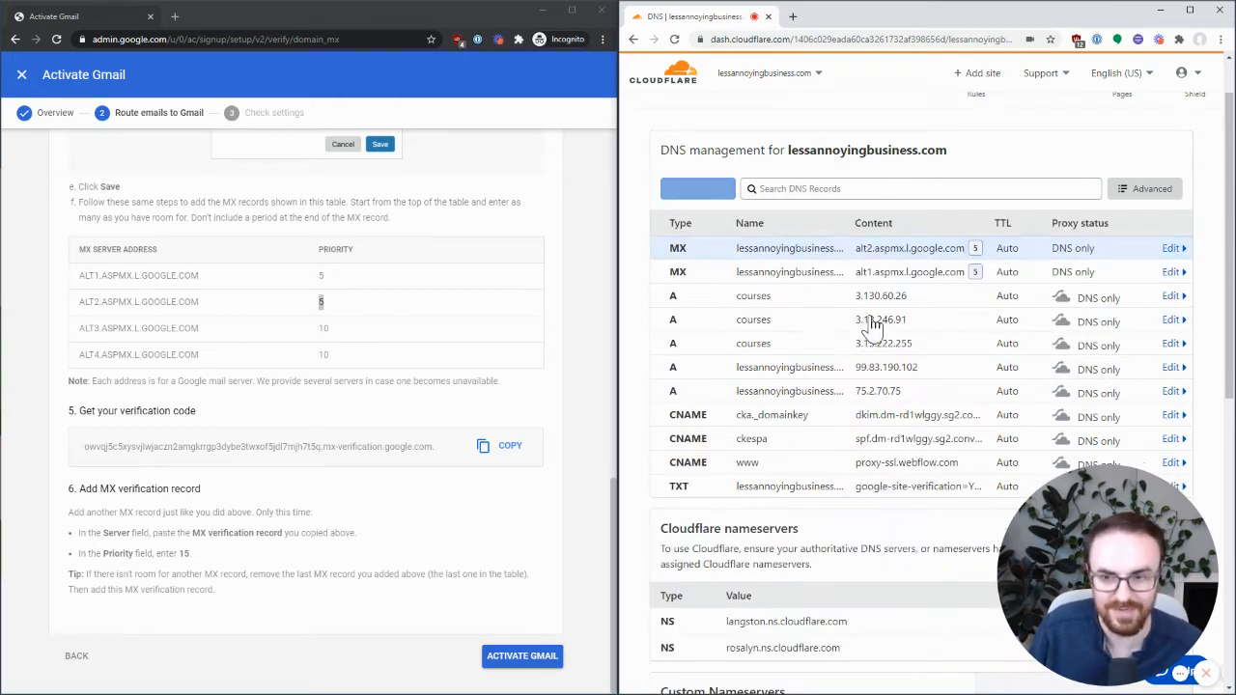
# - Start a new MX record with ALT3.ASPMX.L.GOOGLE.COM as the mail server, for priority 10
pyautogui.click(698, 188)
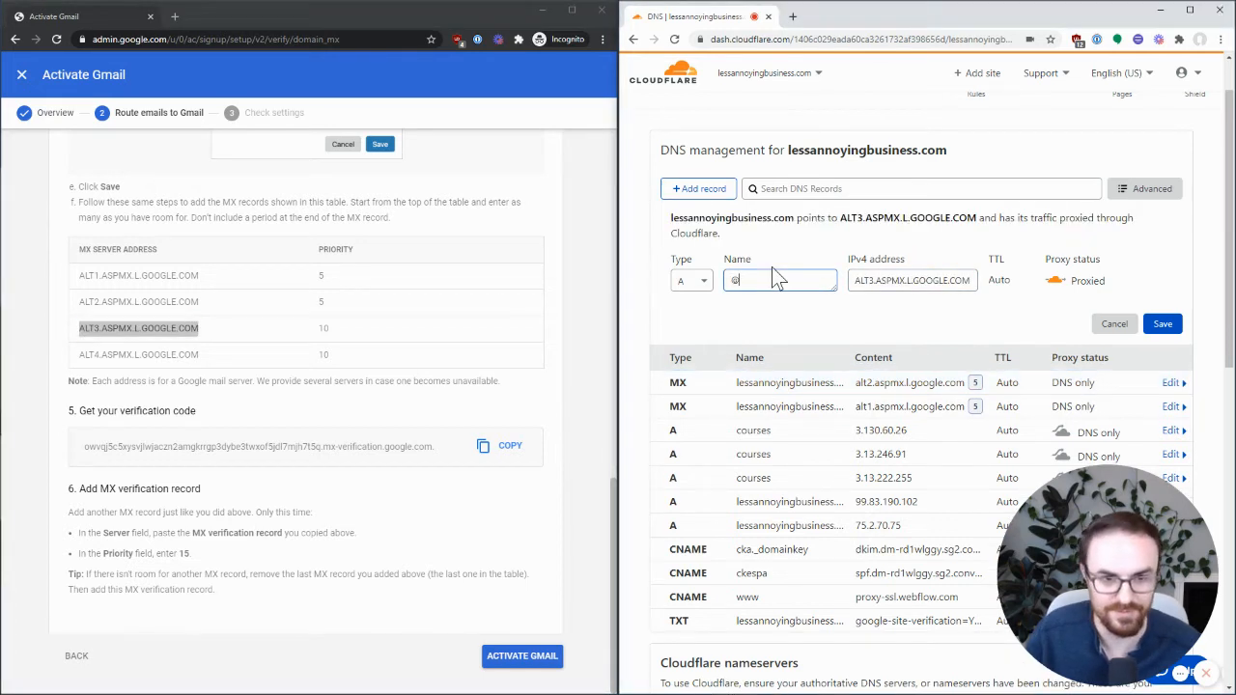
pyautogui.click(690, 280)
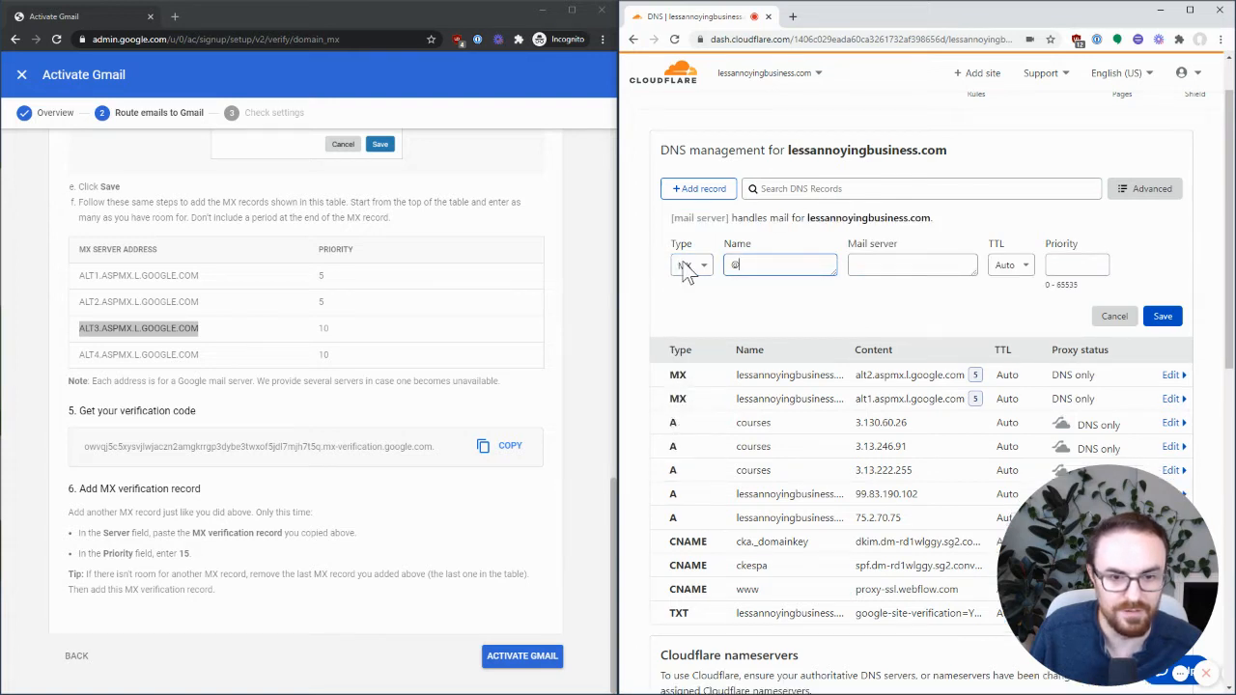
pyautogui.write('ALT3.ASPMX.L.GOOGLE.COM')
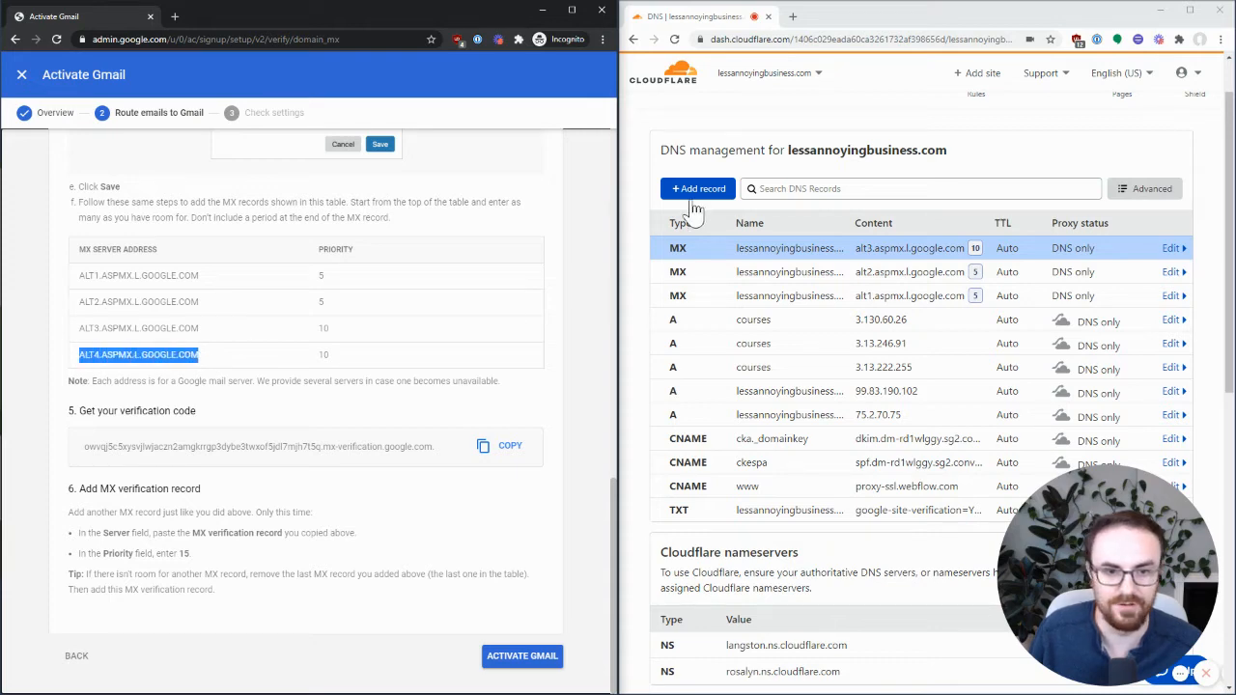
# - Add the @ MX record for ALT4.ASPMX.L.GOOGLE.COM with priority 10 and save
pyautogui.click(697, 189)
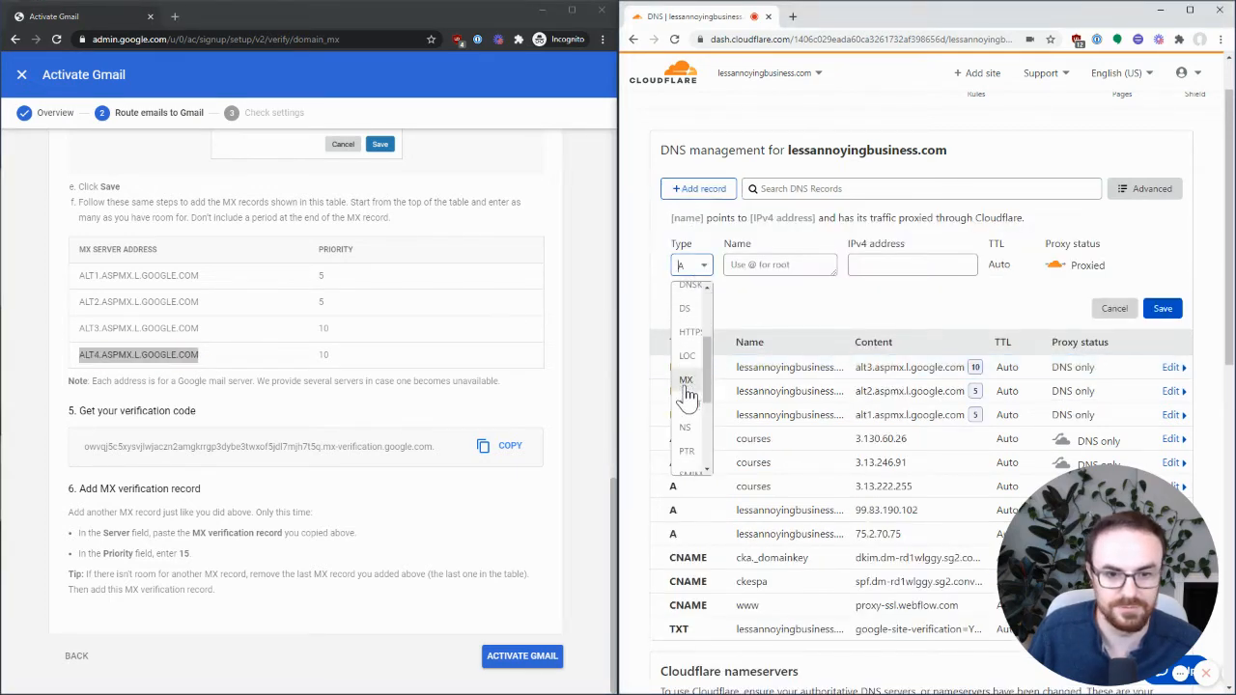
pyautogui.click(686, 379)
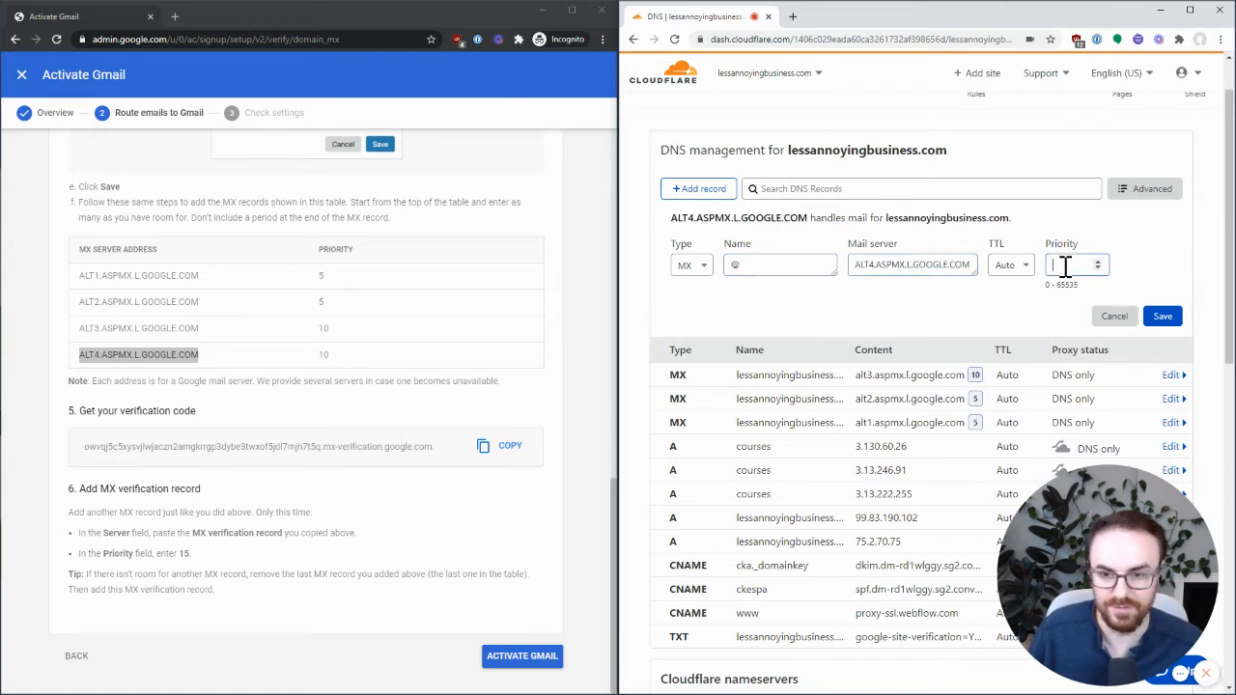
pyautogui.write('10')
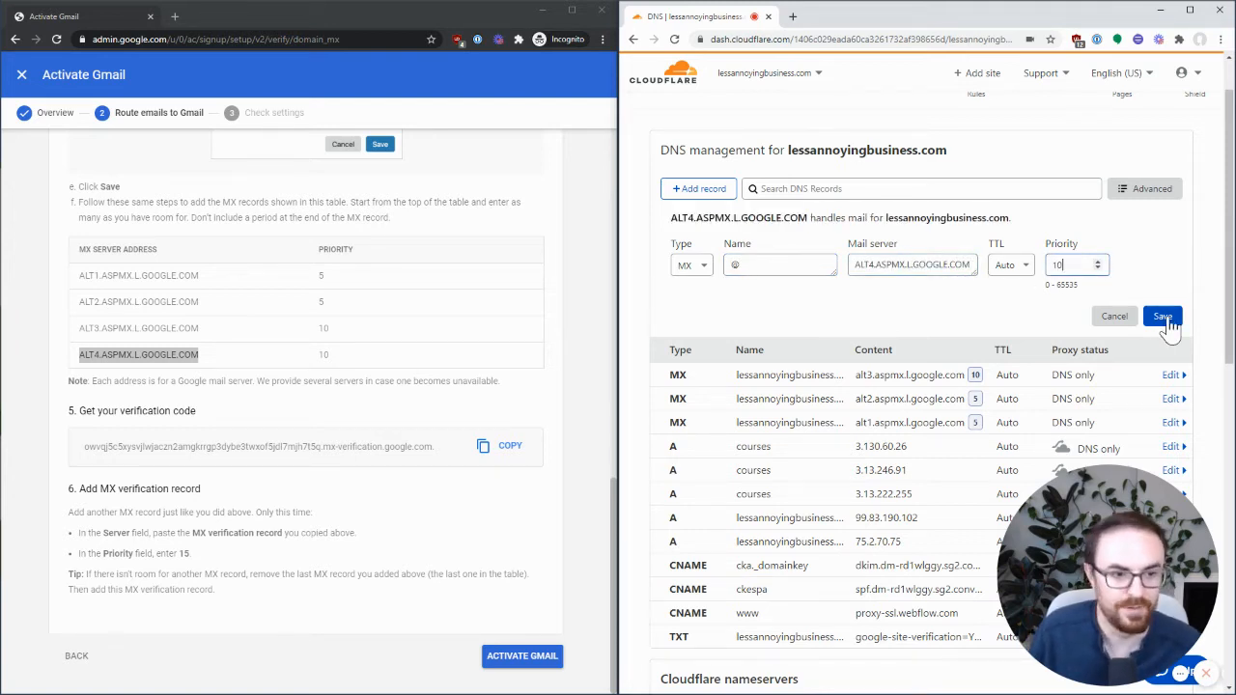
pyautogui.click(1160, 315)
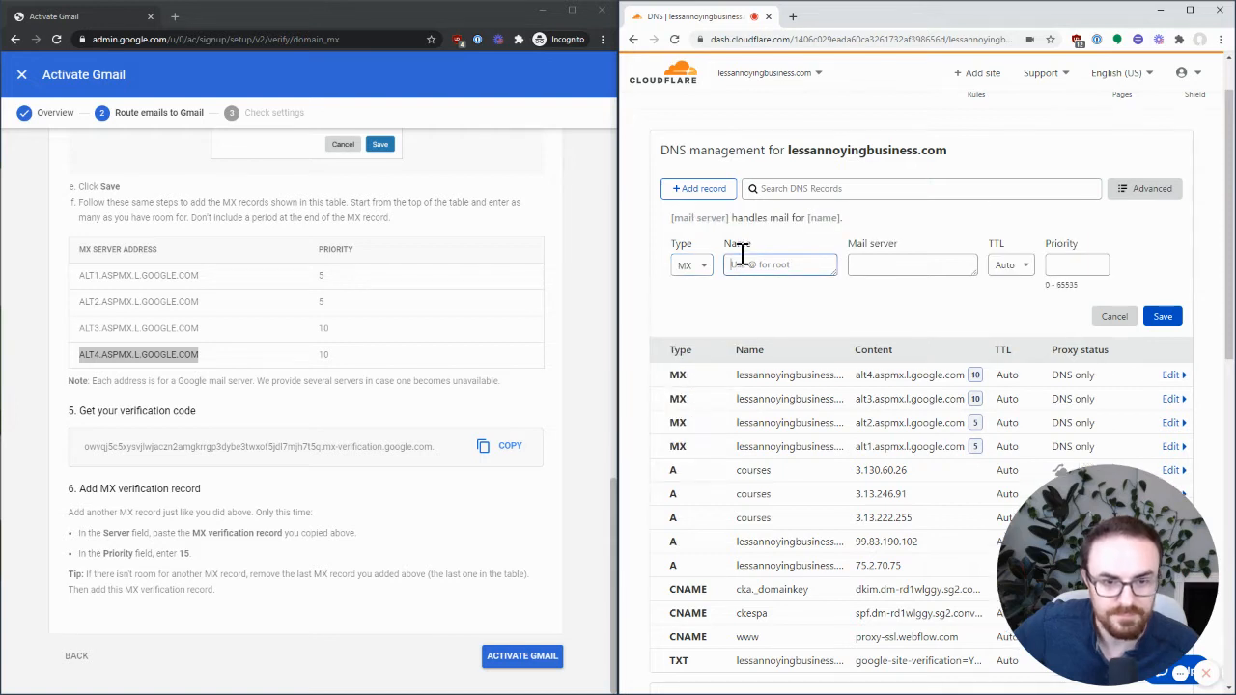
# - Enter Google's verification code as the MX mail server with priority 15
pyautogui.click(912, 265)
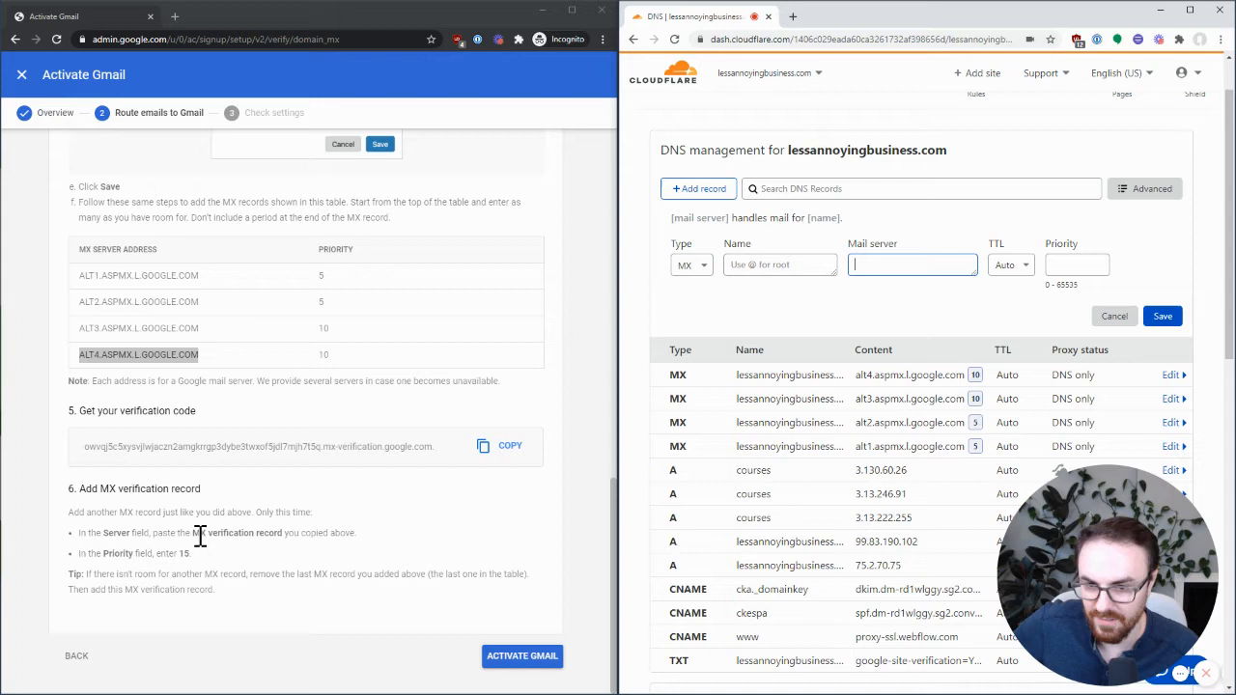
pyautogui.moveTo(521, 456)
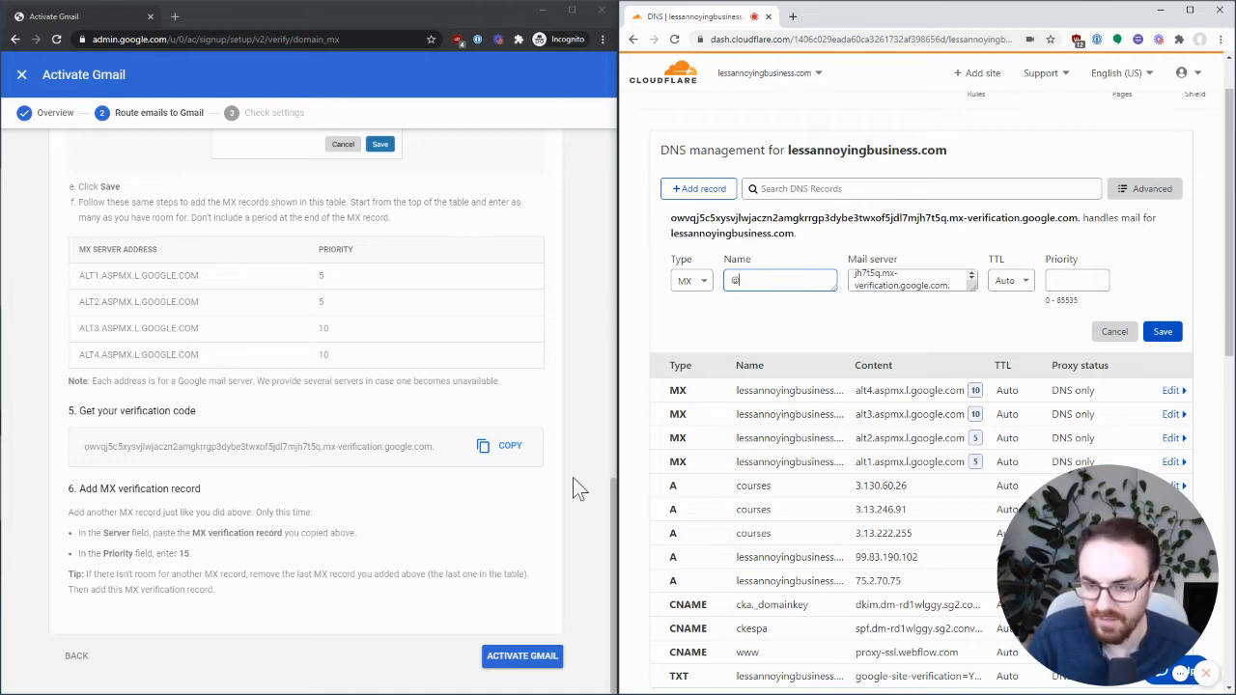
pyautogui.click(1072, 280)
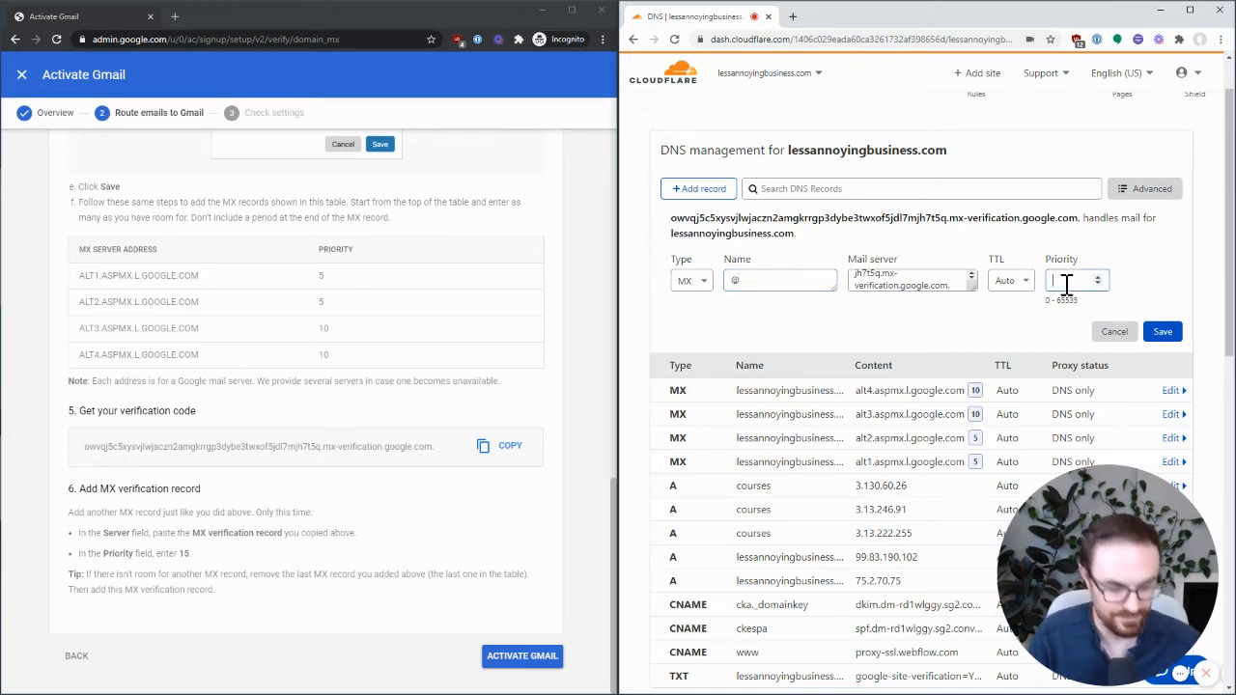
pyautogui.write('15')
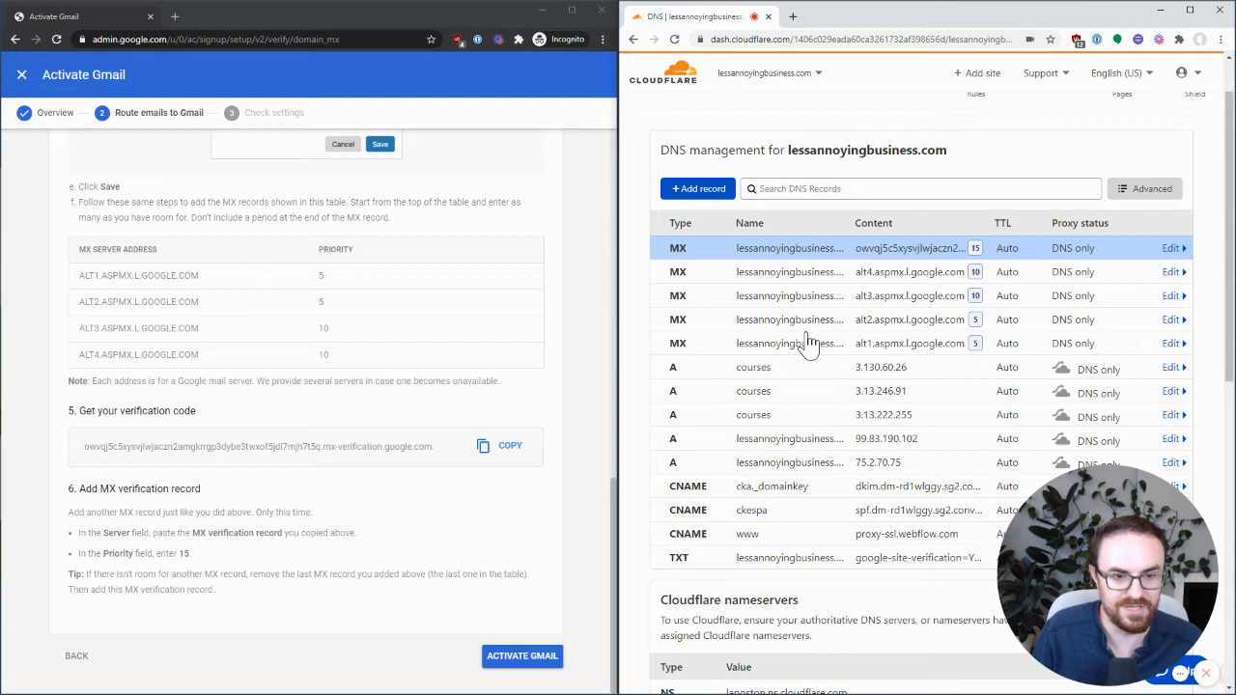
pyautogui.moveTo(887, 371)
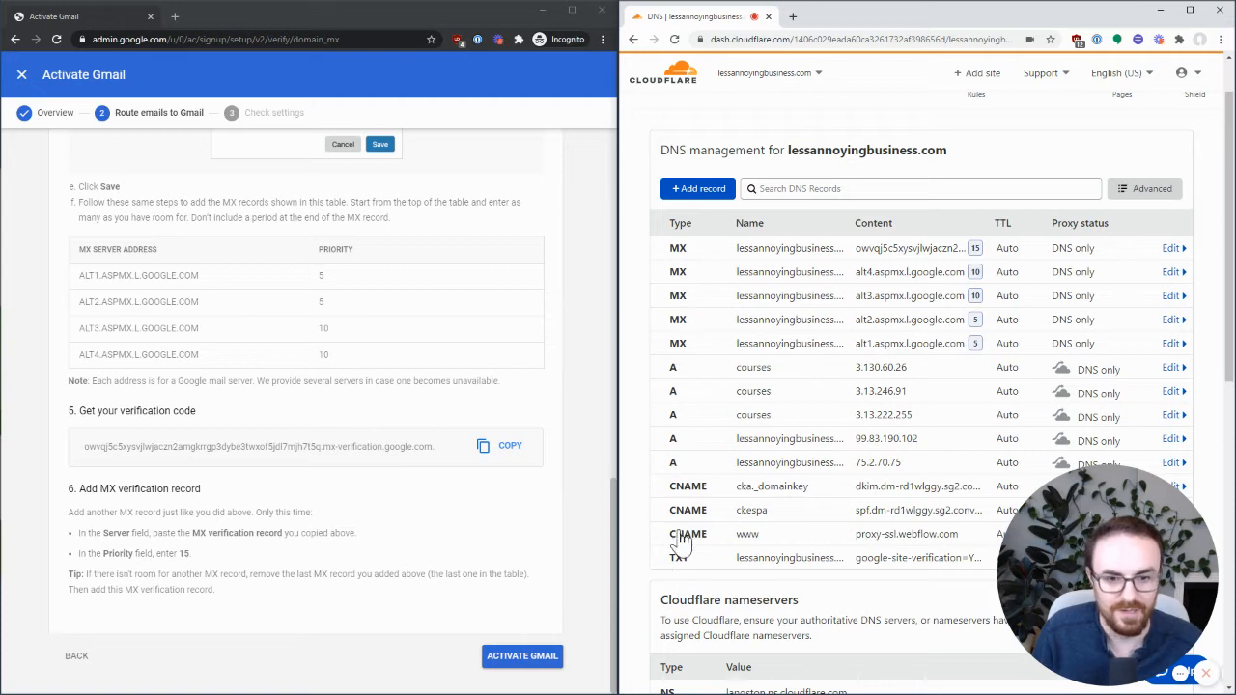
pyautogui.moveTo(678, 503)
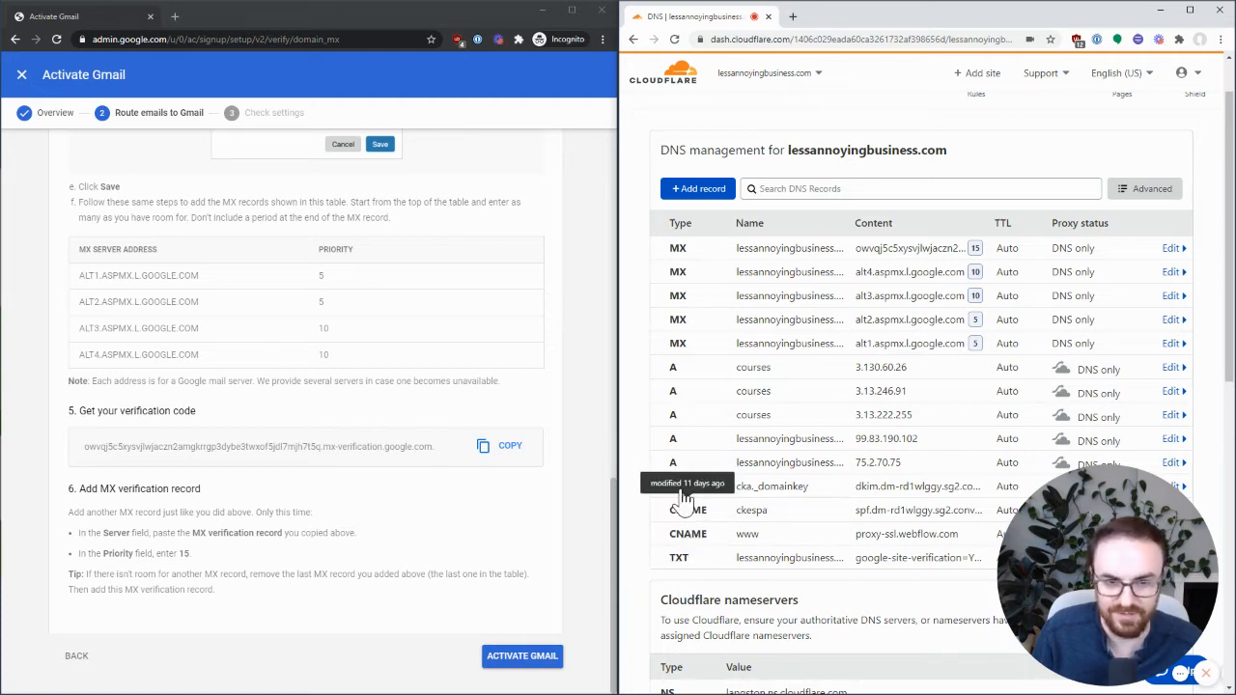
pyautogui.moveTo(686, 351)
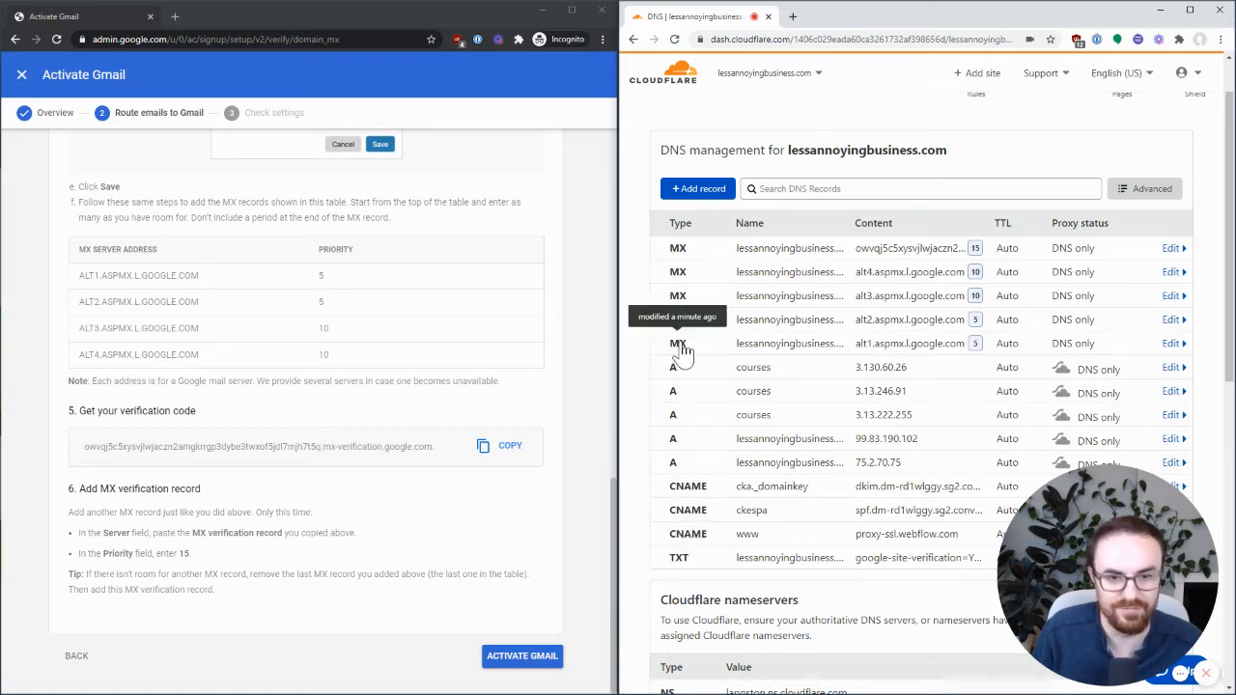
pyautogui.moveTo(157, 348)
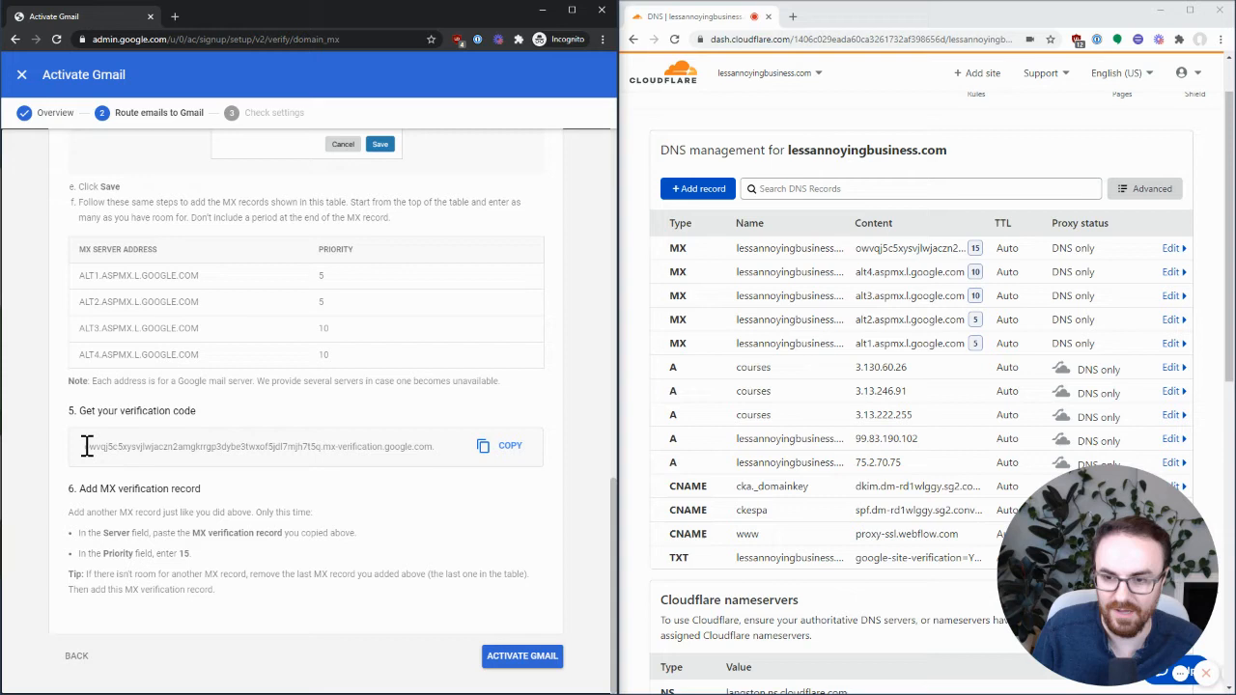
pyautogui.doubleClick(394, 447)
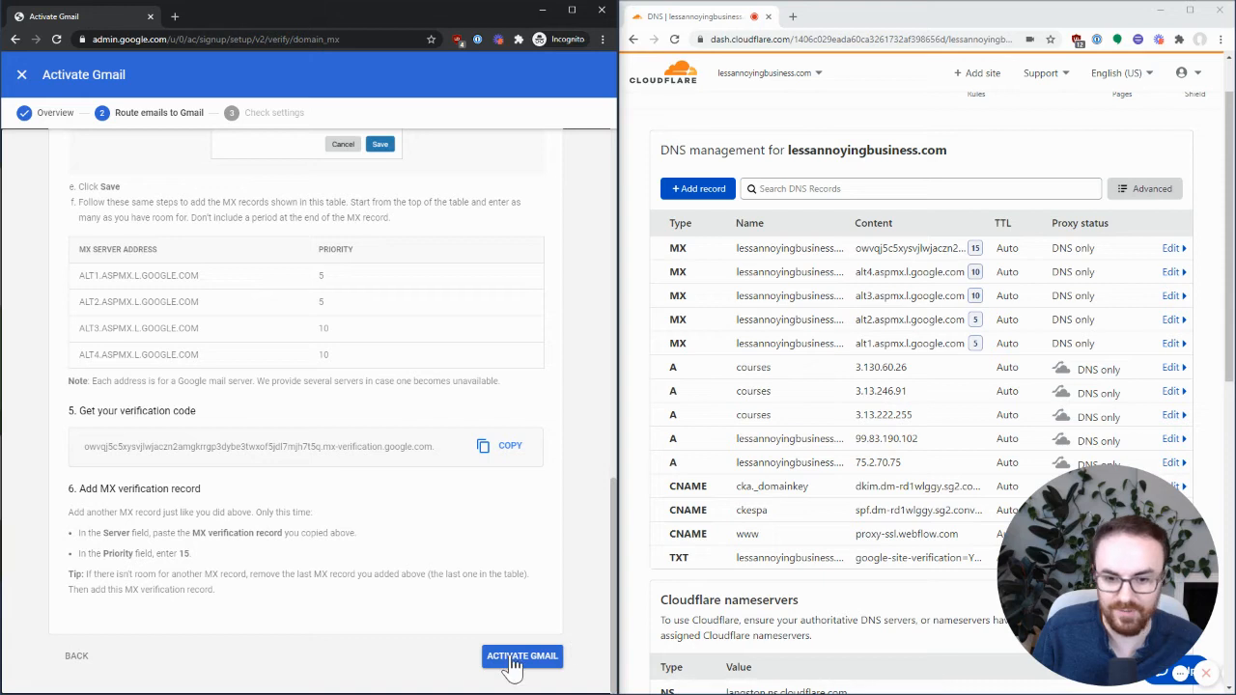
# - Run the Gmail activation check, find ASPMX.L.GOOGLE.COM missing, and return to instructions
pyautogui.click(522, 656)
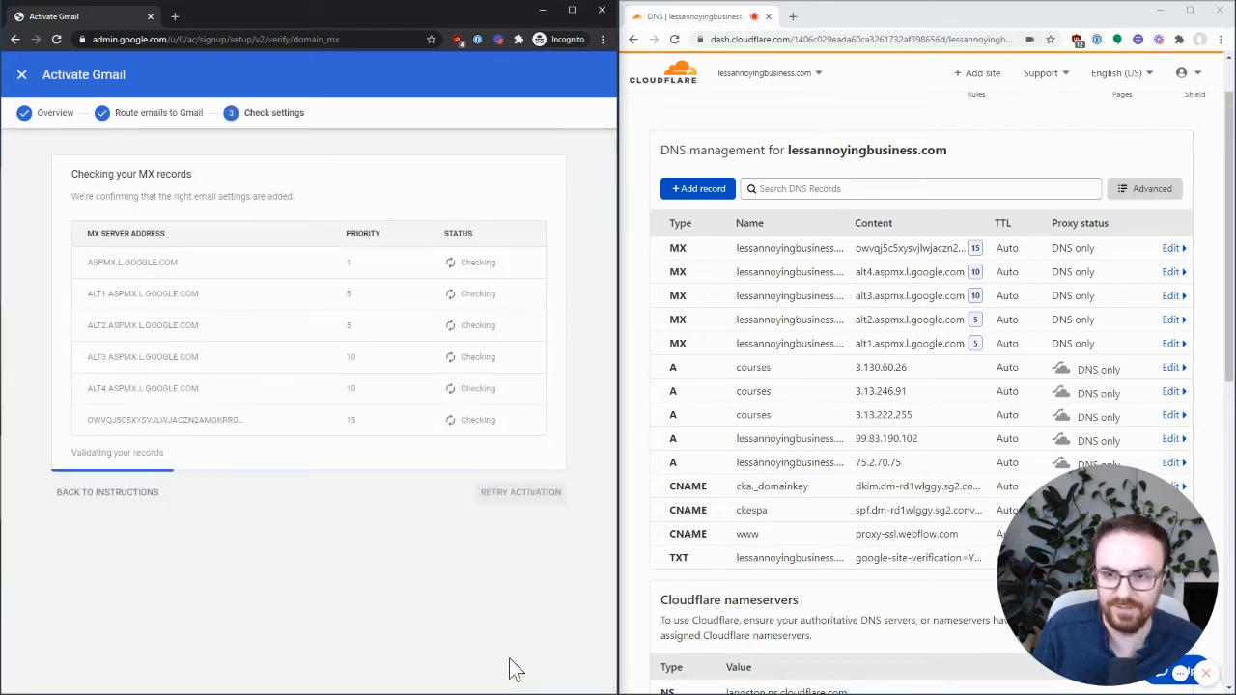
pyautogui.moveTo(321, 562)
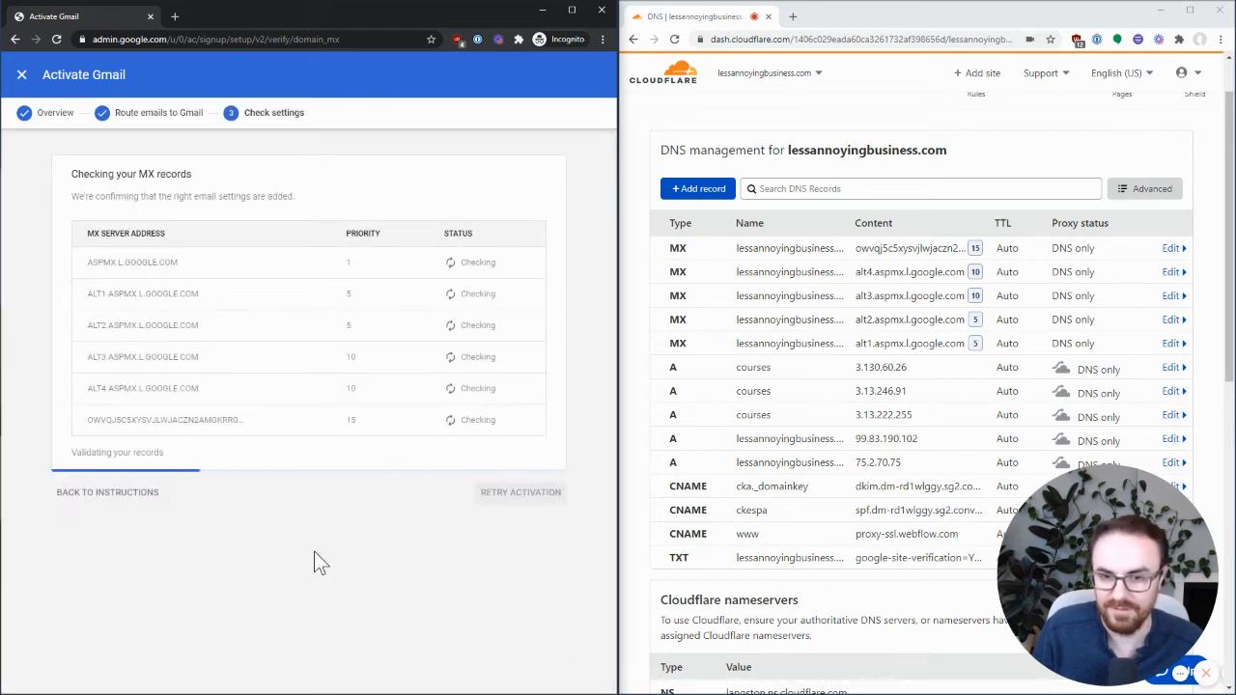
pyautogui.moveTo(285, 564)
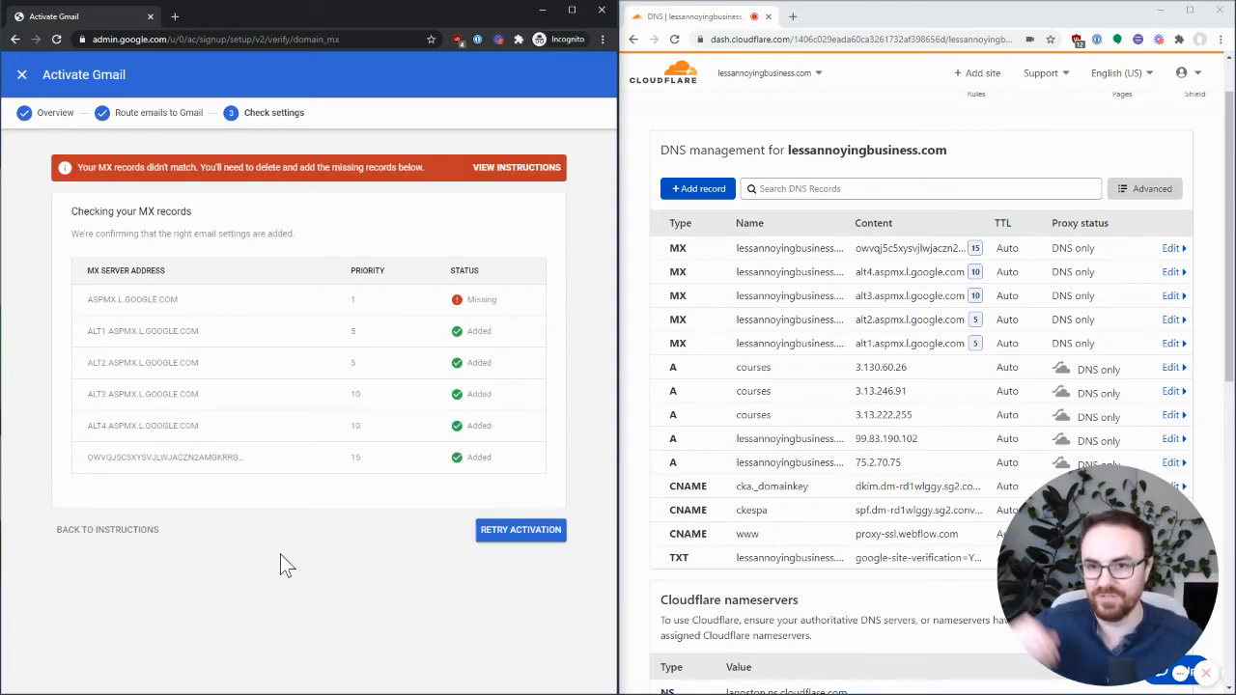
pyautogui.moveTo(403, 425)
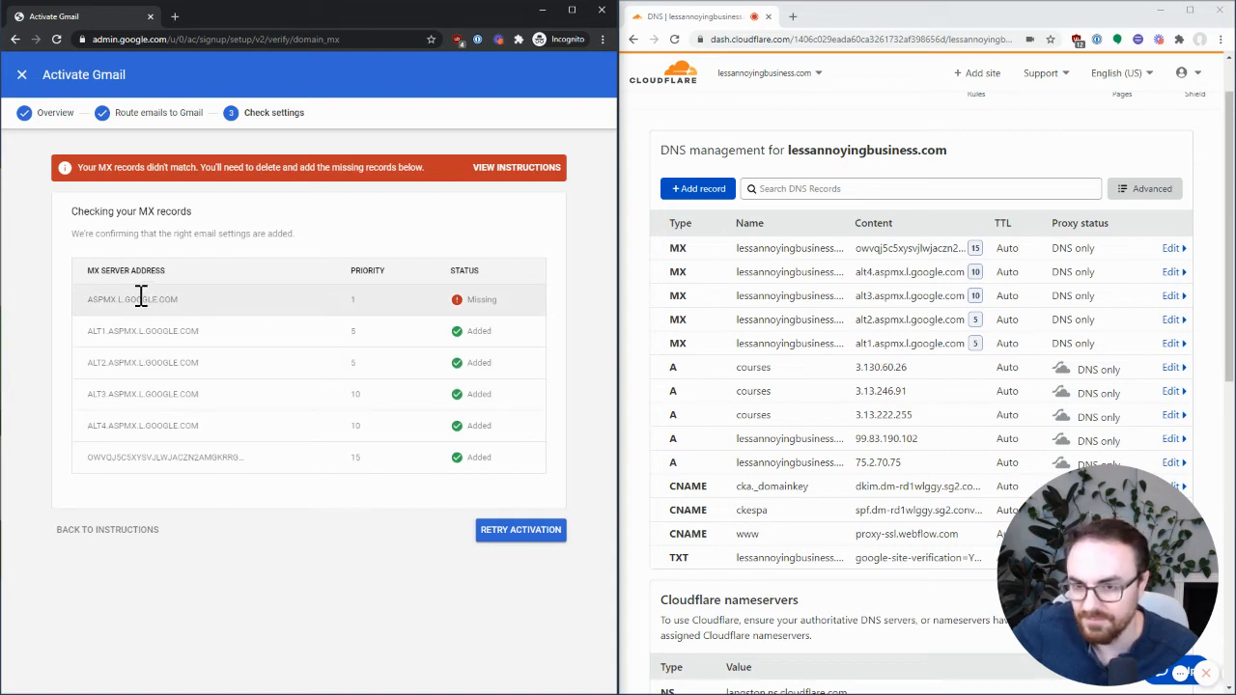
pyautogui.doubleClick(132, 298)
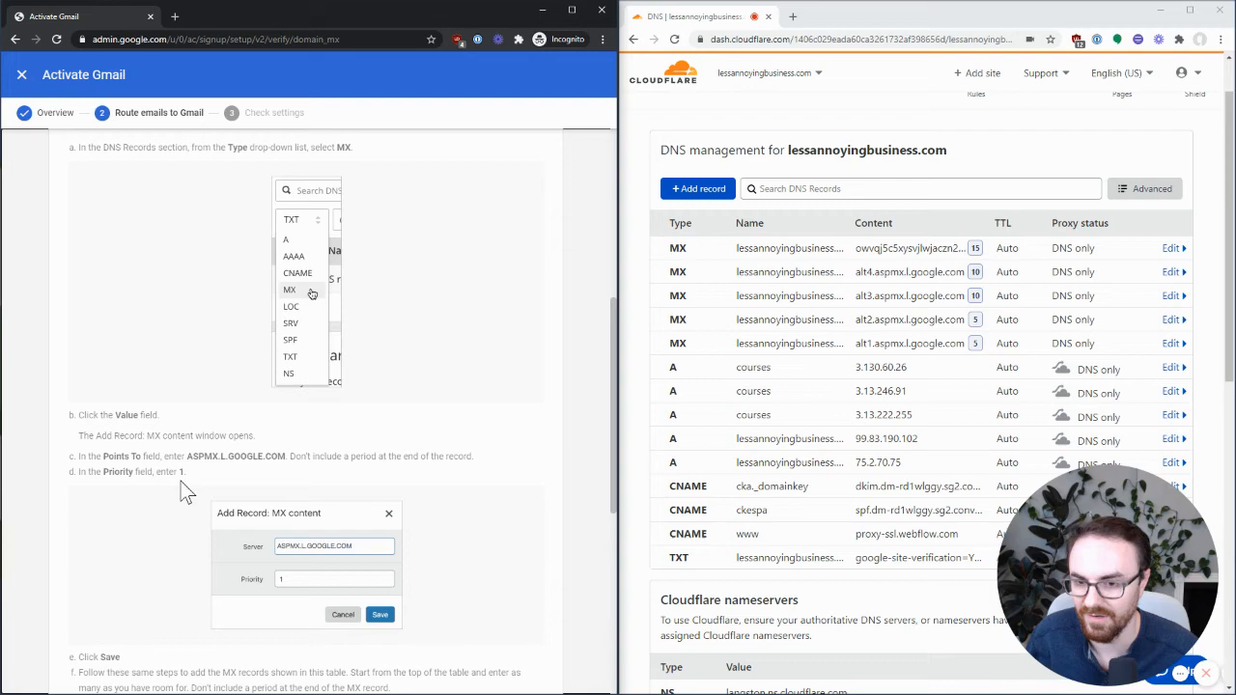
# - Copy ASPMX.L.GOOGLE.COM and add it as an @ MX record at priority 1
pyautogui.scroll(-3)
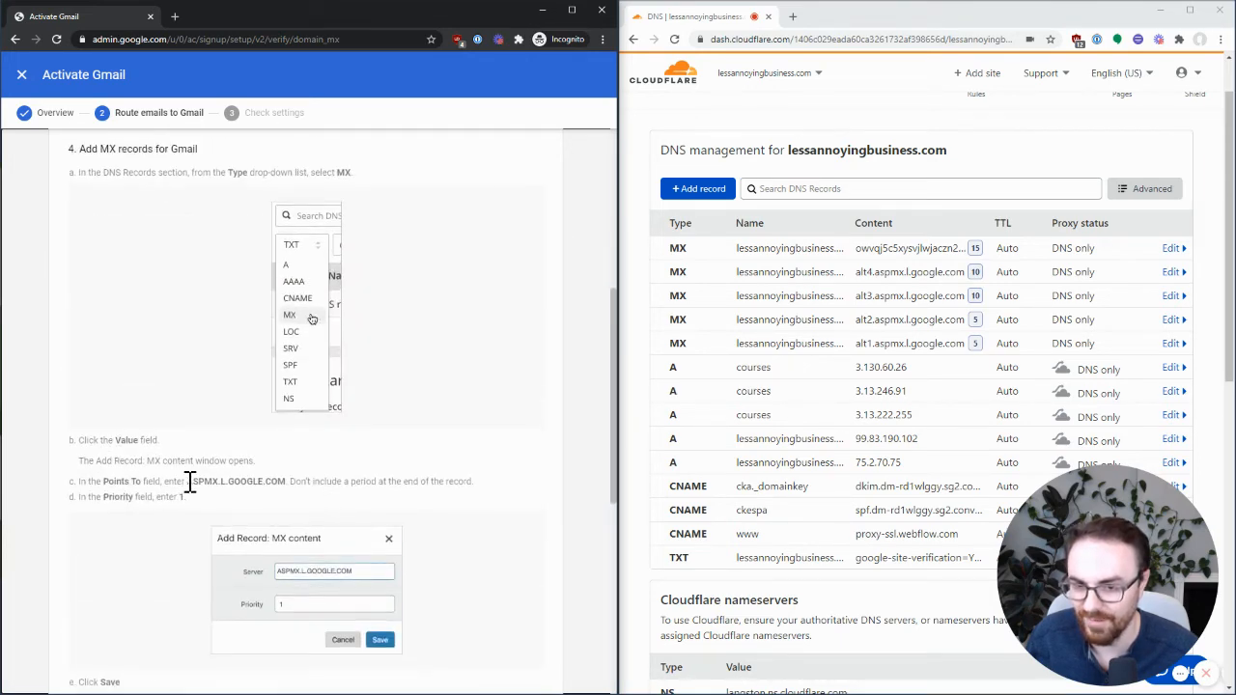
pyautogui.doubleClick(237, 480)
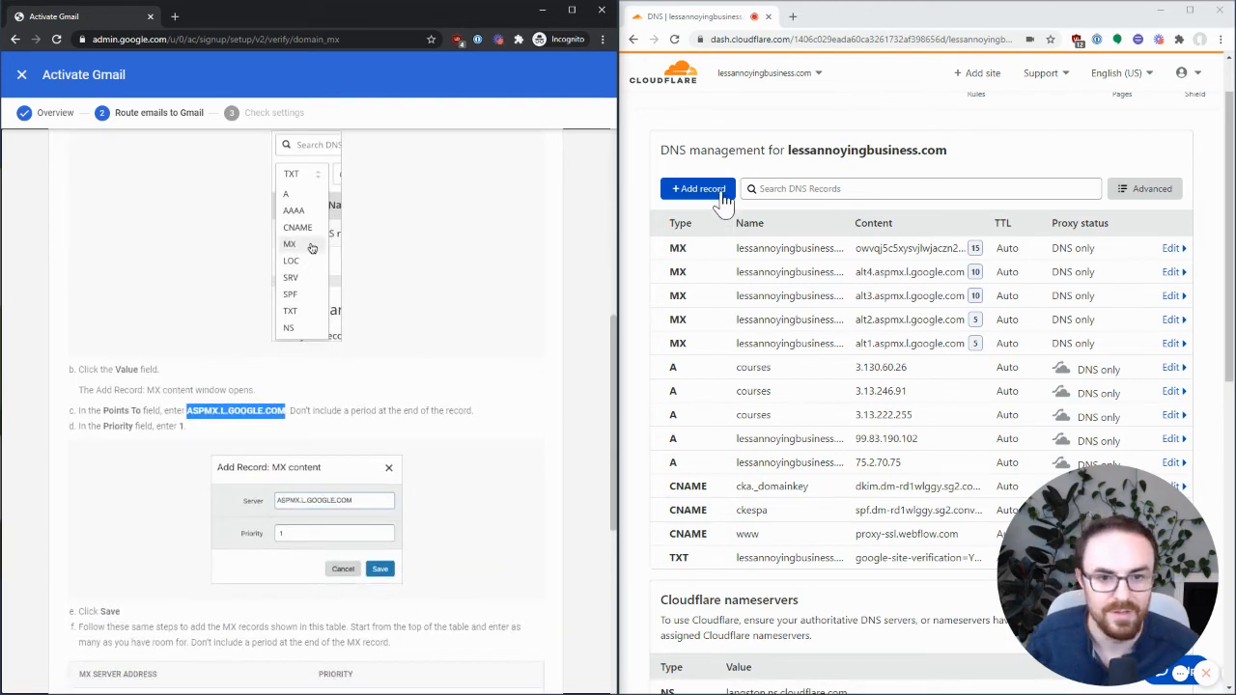
pyautogui.click(698, 188)
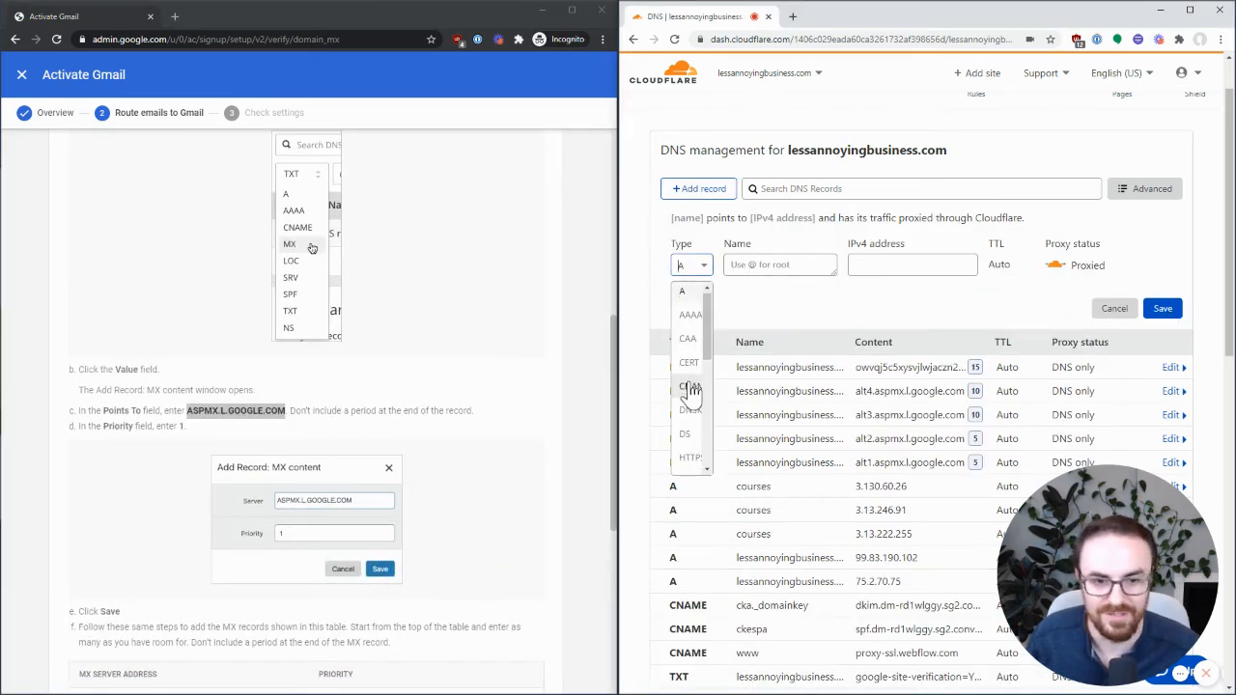
pyautogui.scroll(-3)
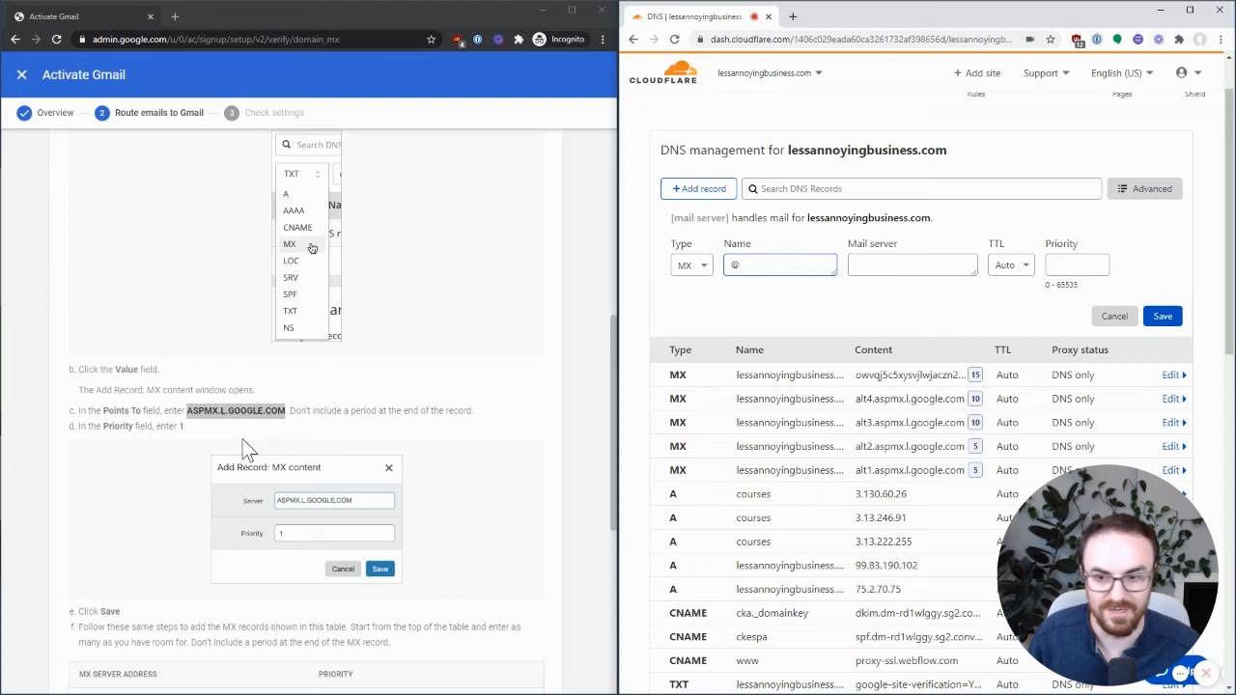
pyautogui.doubleClick(204, 410)
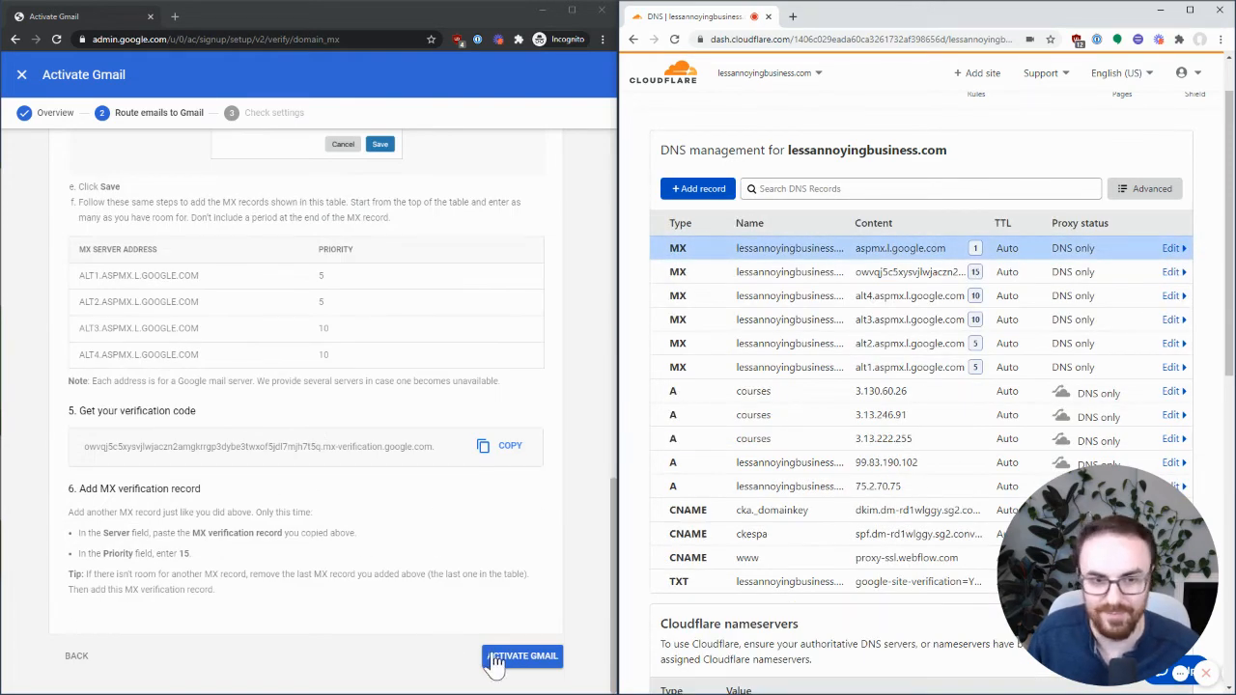
# - Retry Gmail activation so all six MX records are checked again
pyautogui.click(525, 658)
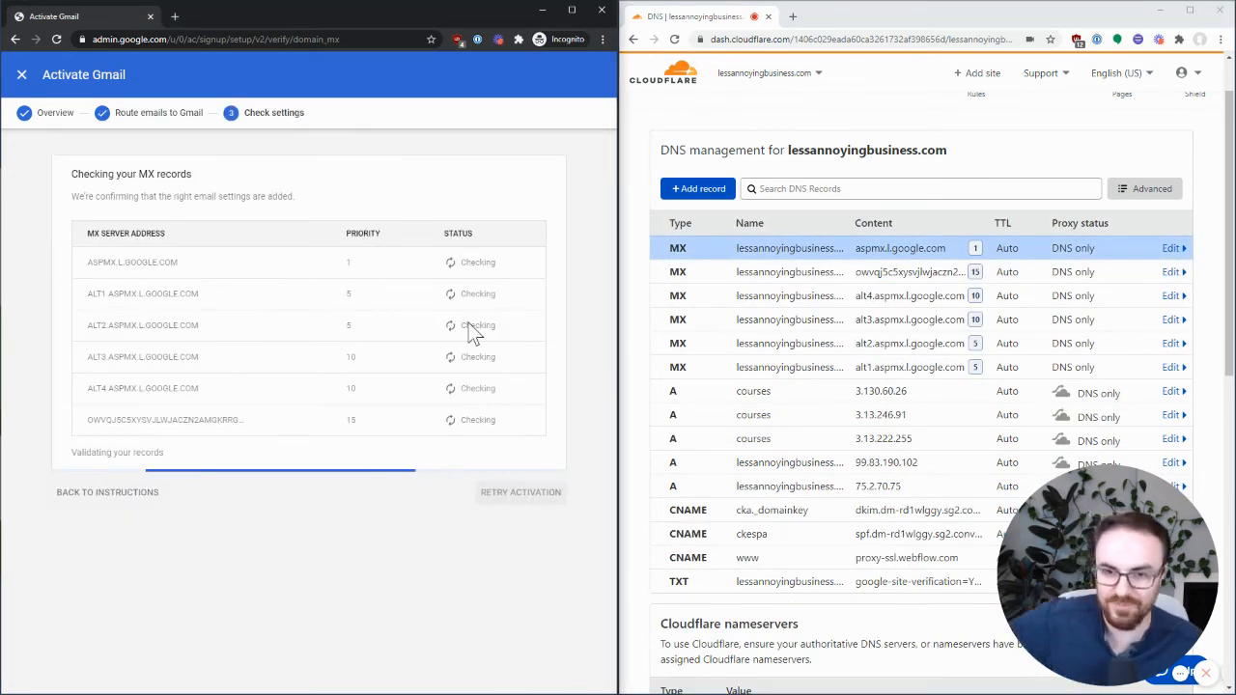
pyautogui.moveTo(408, 346)
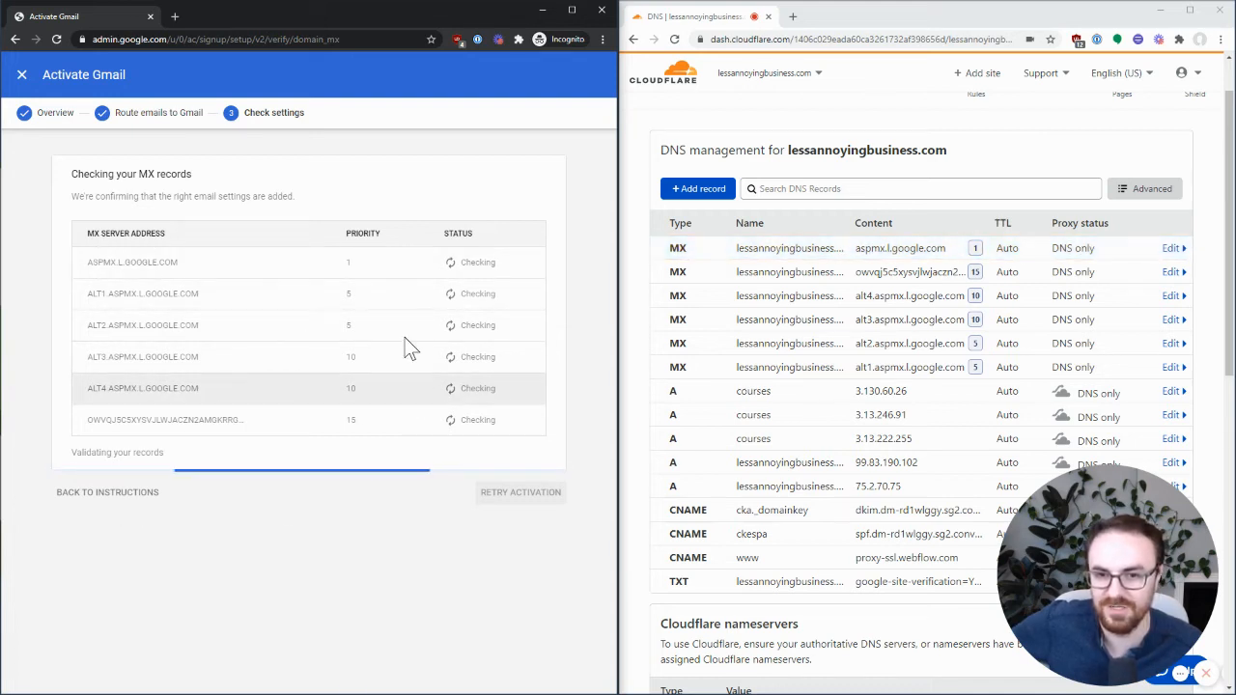
pyautogui.moveTo(116, 240)
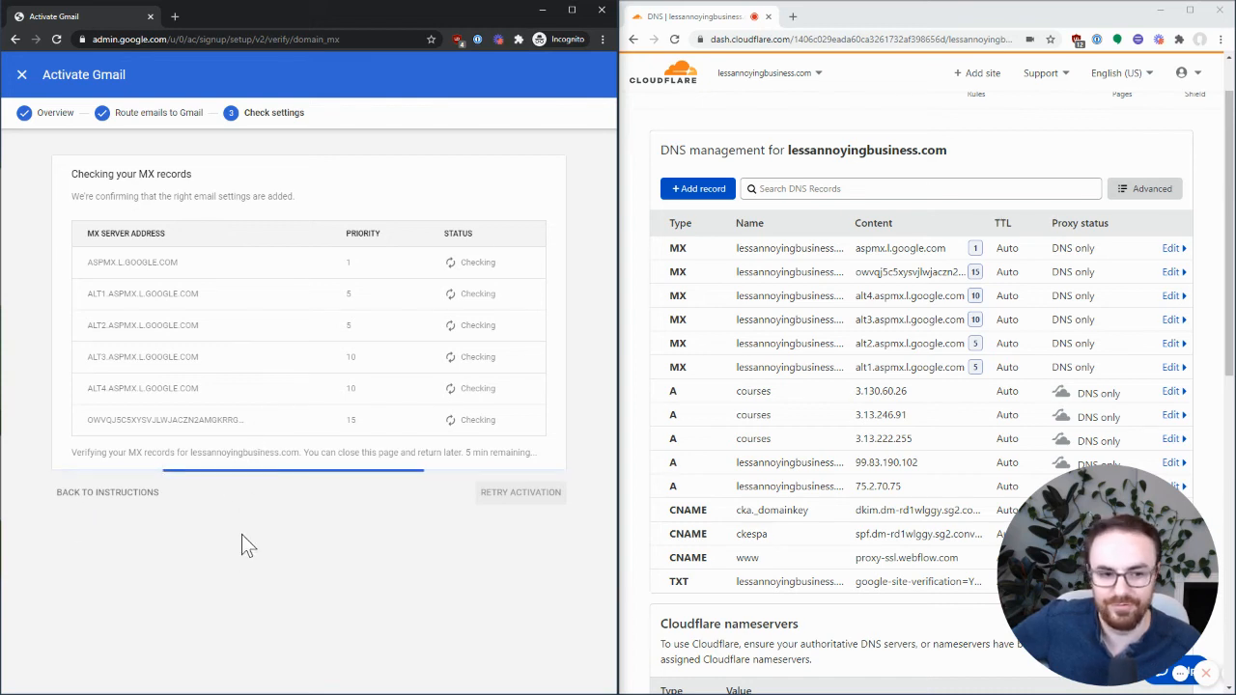
pyautogui.moveTo(253, 543)
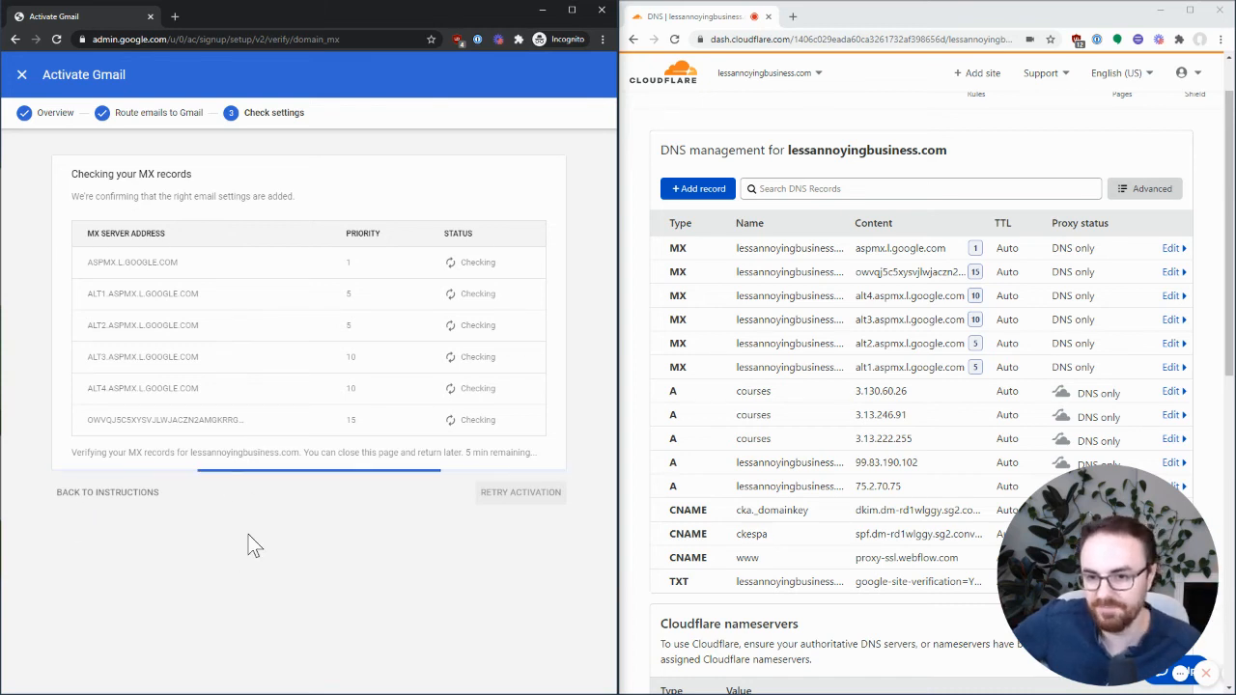
pyautogui.moveTo(258, 542)
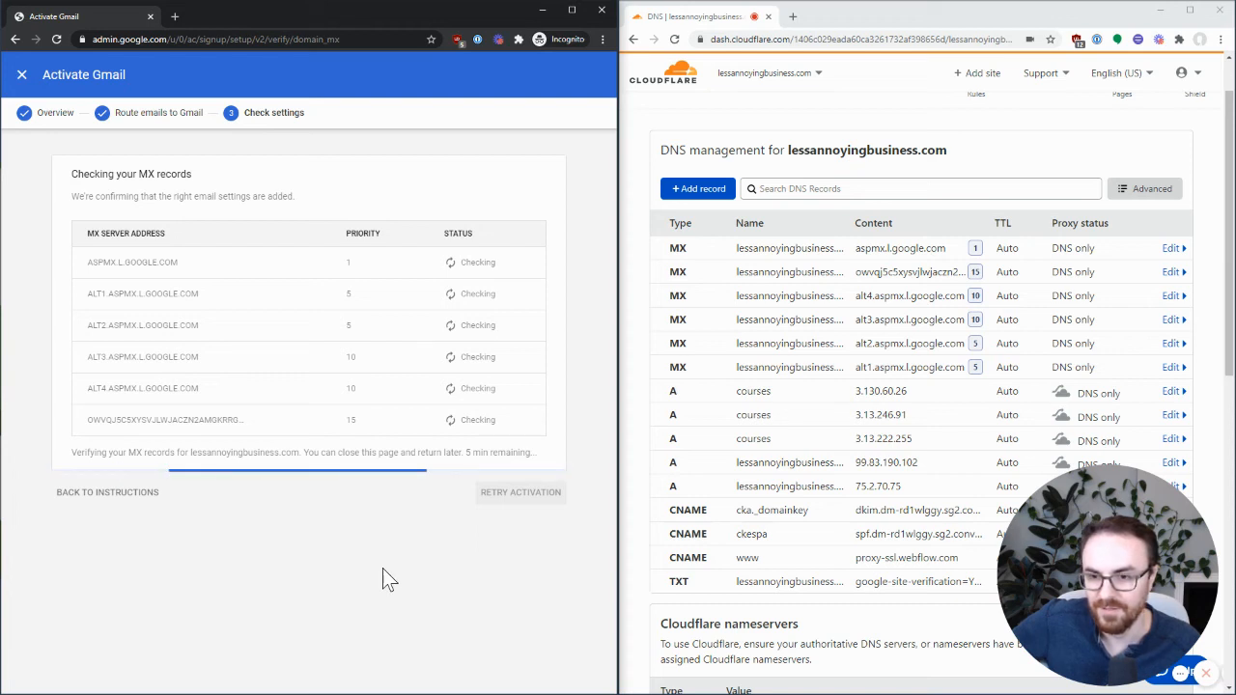
pyautogui.moveTo(233, 637)
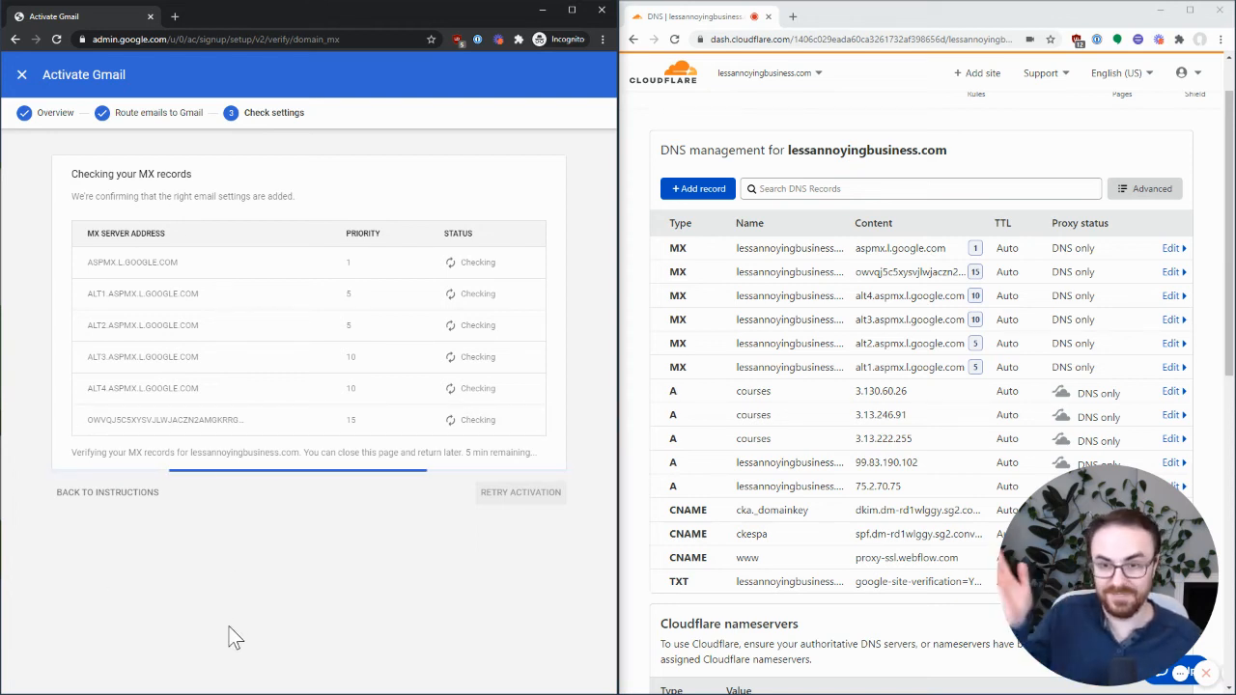